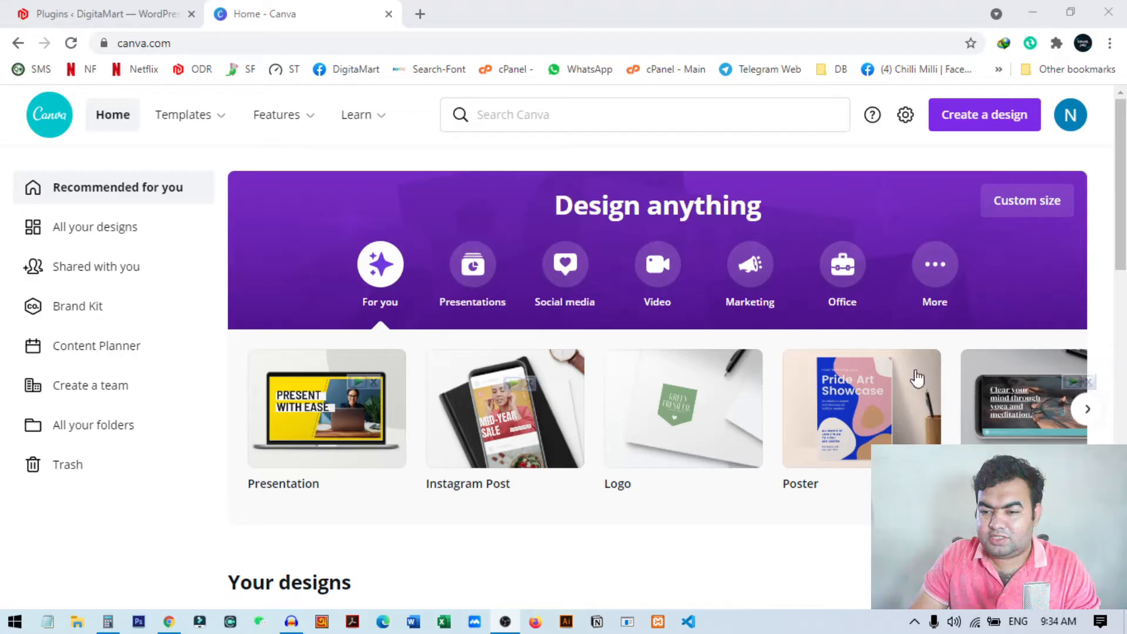
mouse_move(318, 270)
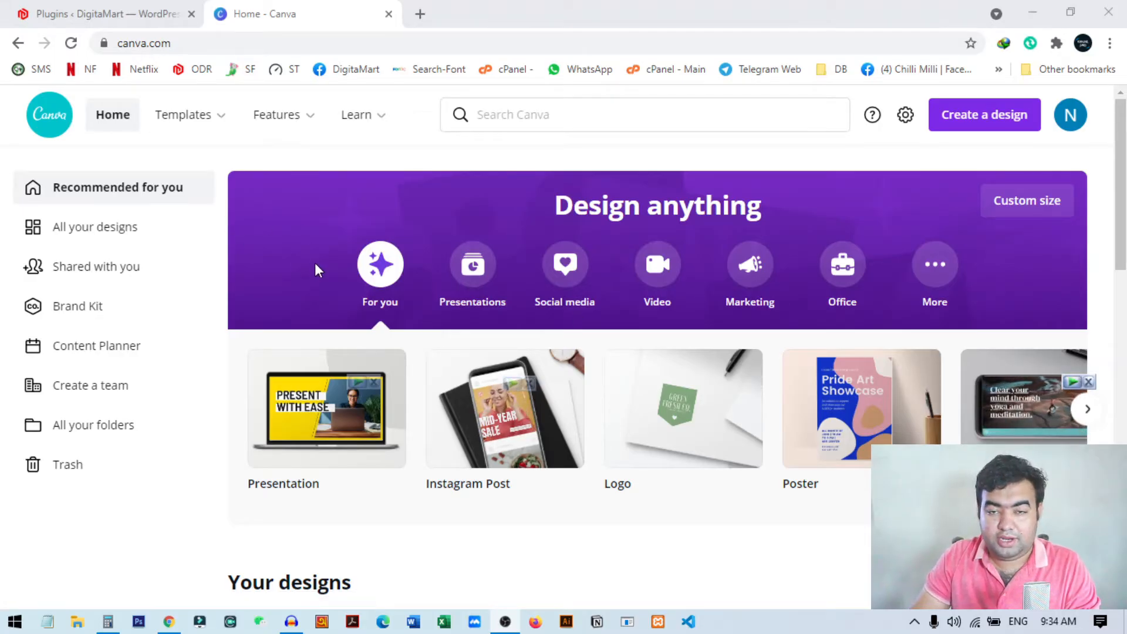
mouse_move(380, 310)
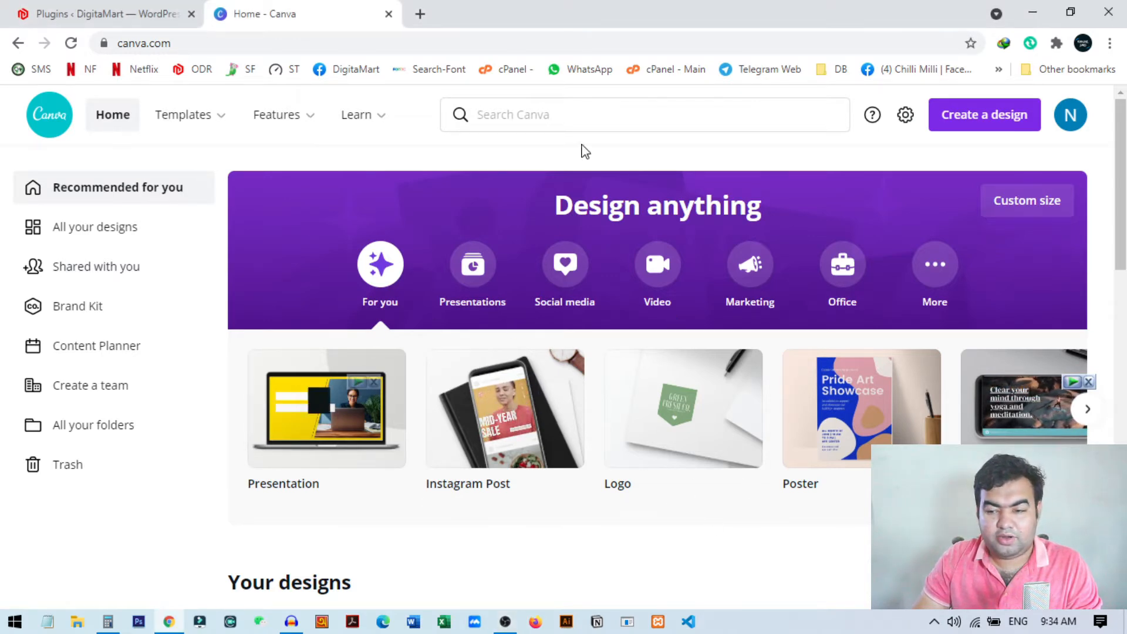
Search Canva for "micro" so the Microsoft Teams Background suggestion appears
click(644, 114)
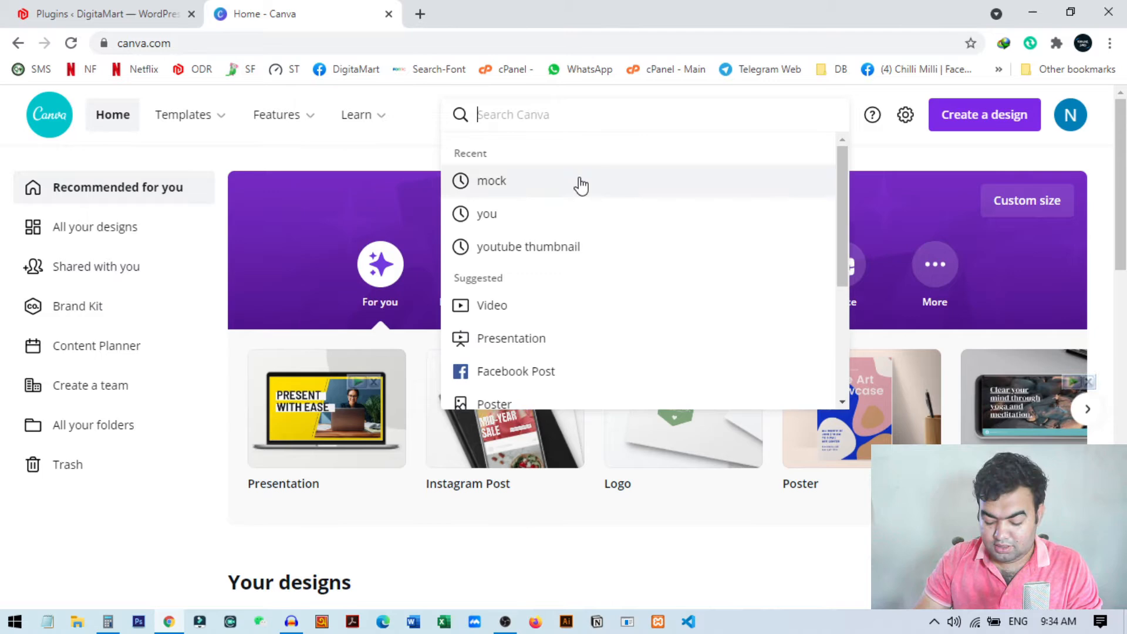
text(micro)
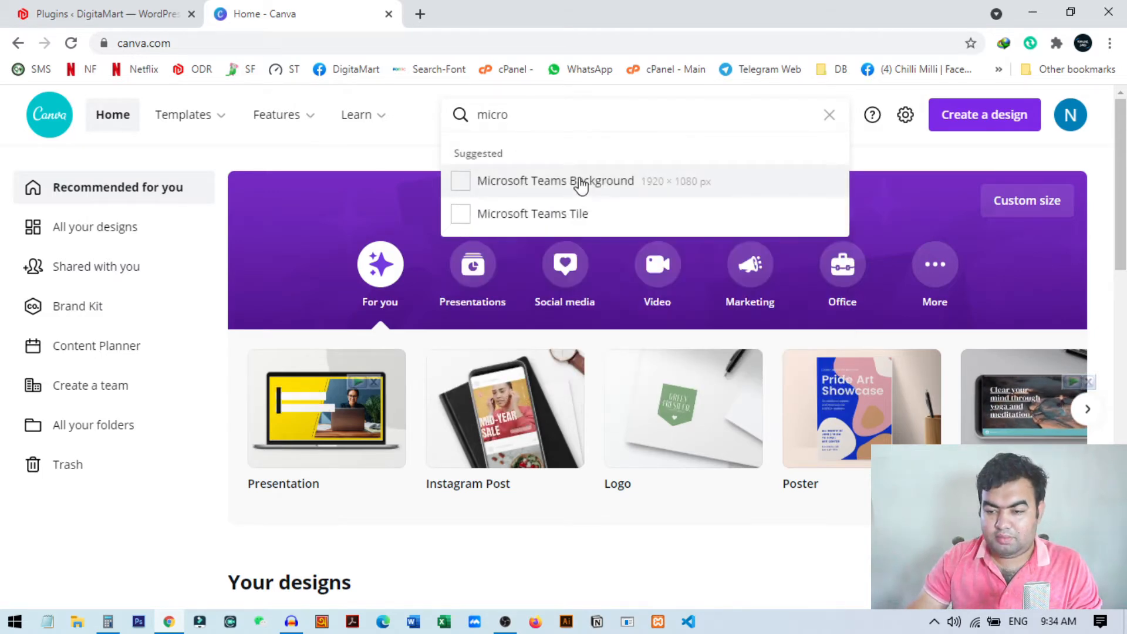
mouse_move(637, 200)
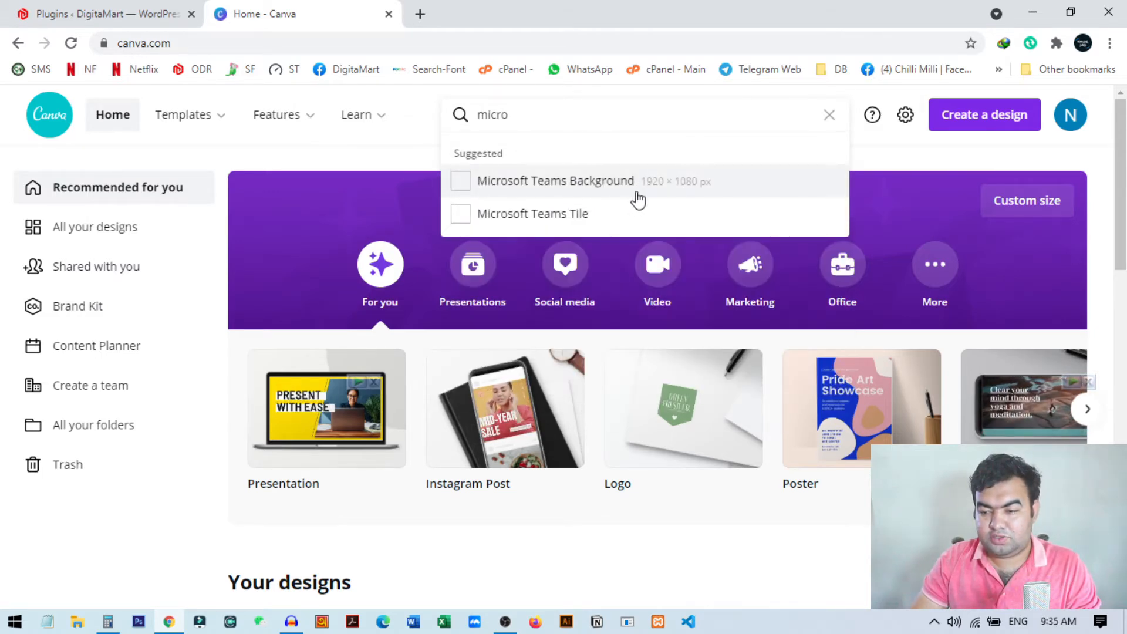
mouse_move(697, 196)
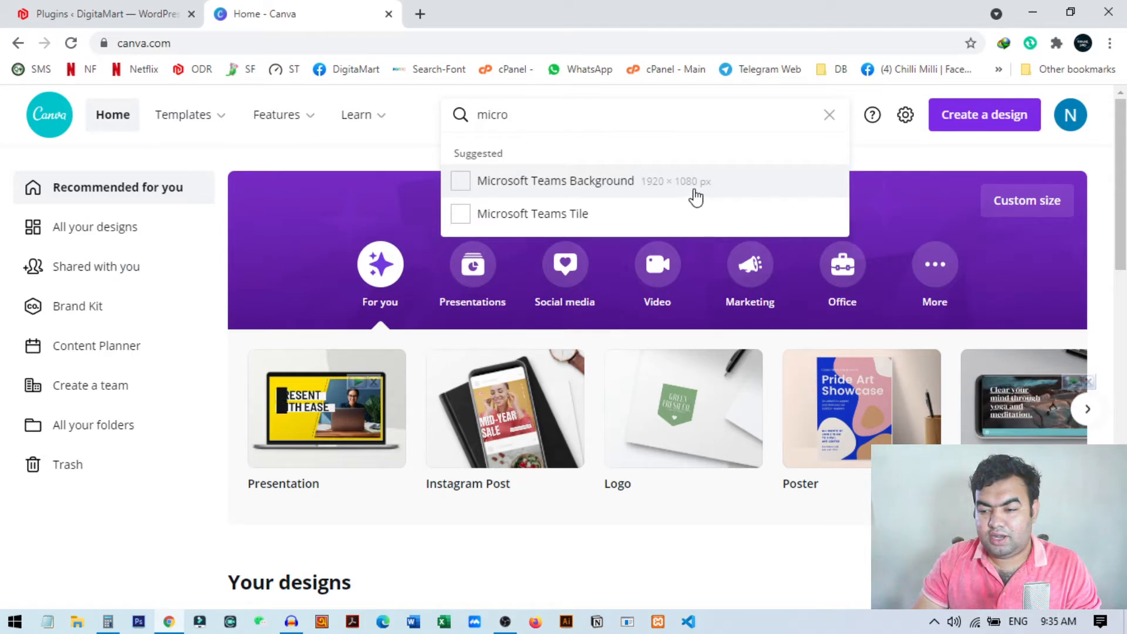
mouse_move(710, 188)
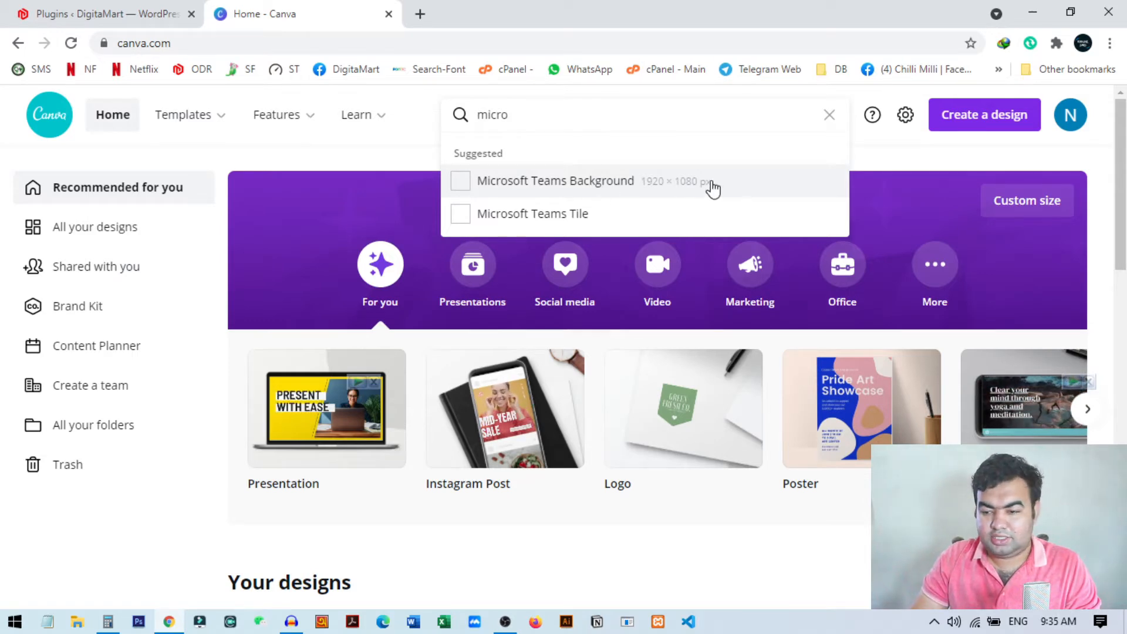
mouse_move(620, 190)
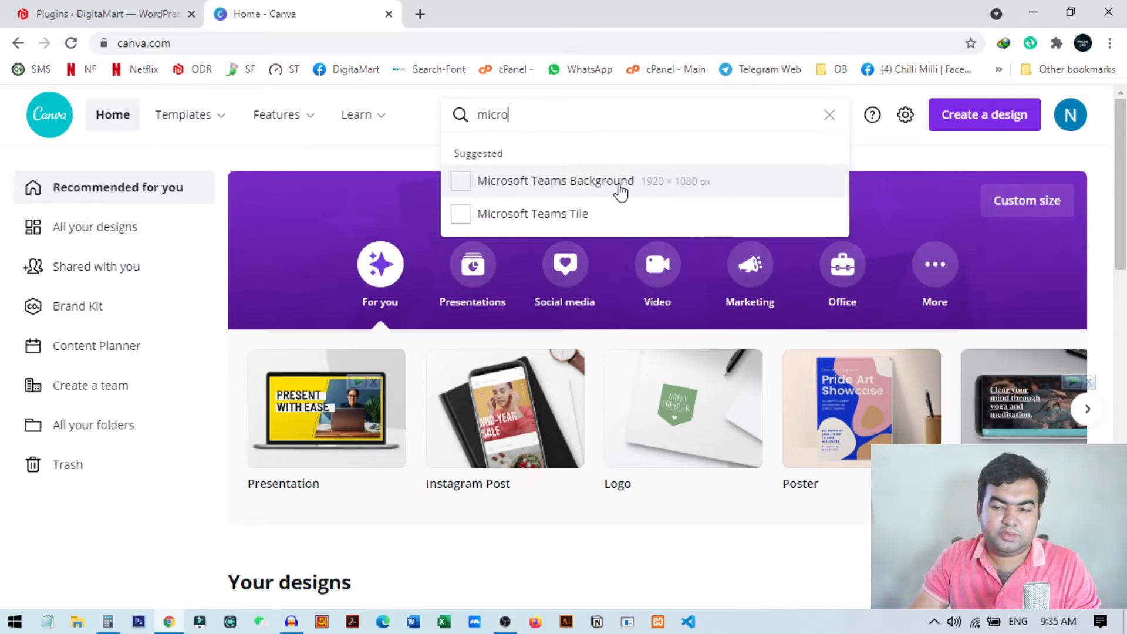
Show Microsoft Teams Background templates filtered by blue, then by white, browsing the results
click(553, 181)
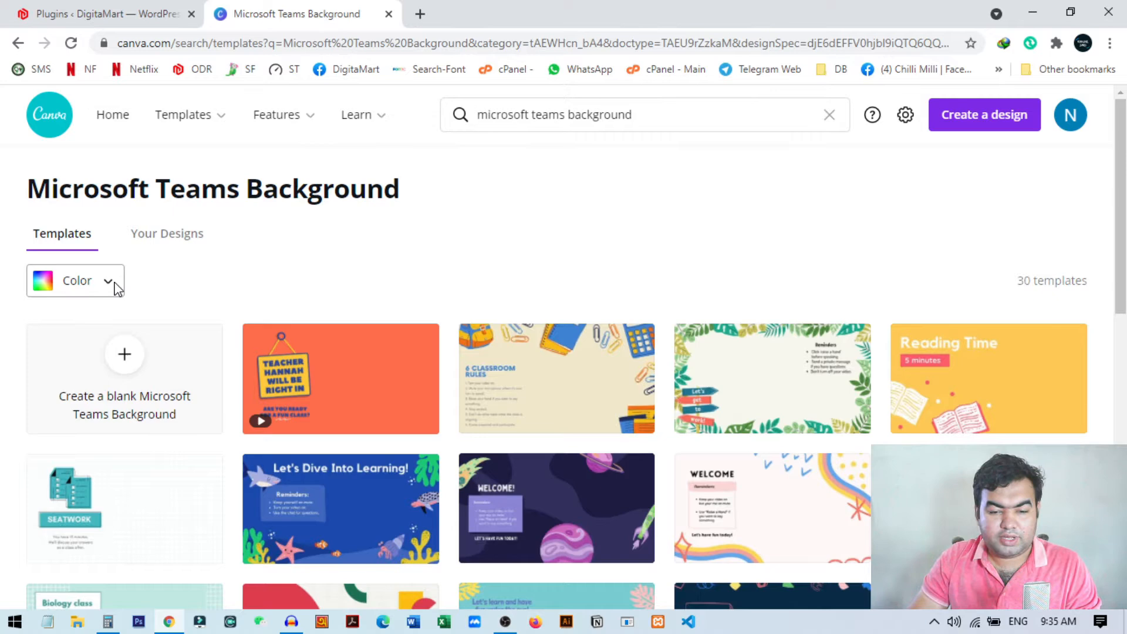
click(76, 281)
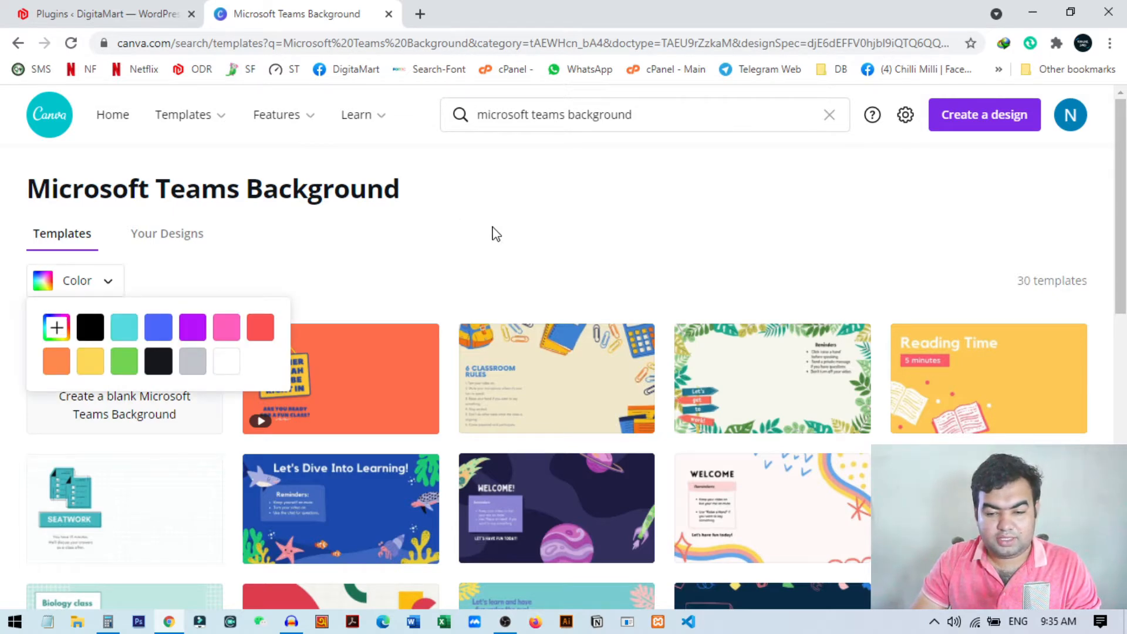
click(159, 328)
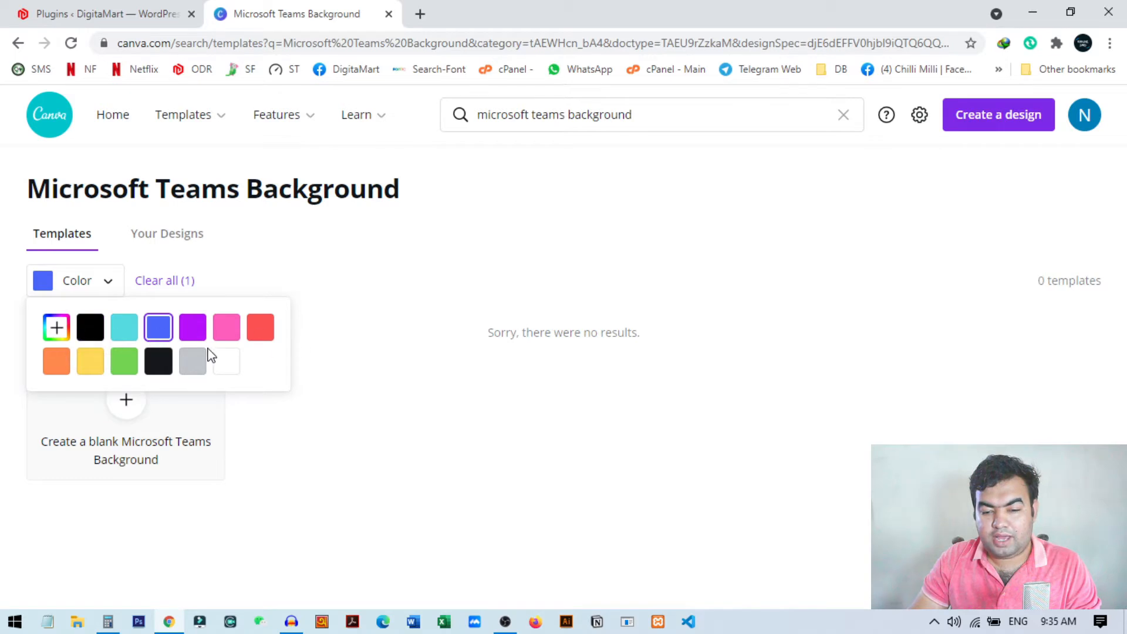
click(226, 361)
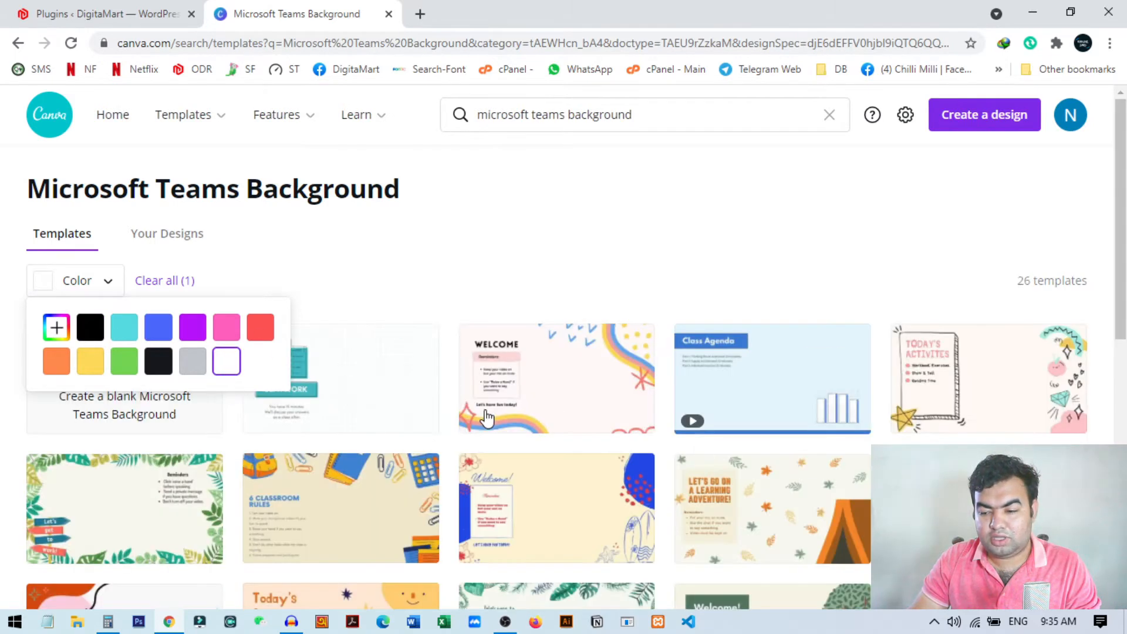
mouse_move(550, 280)
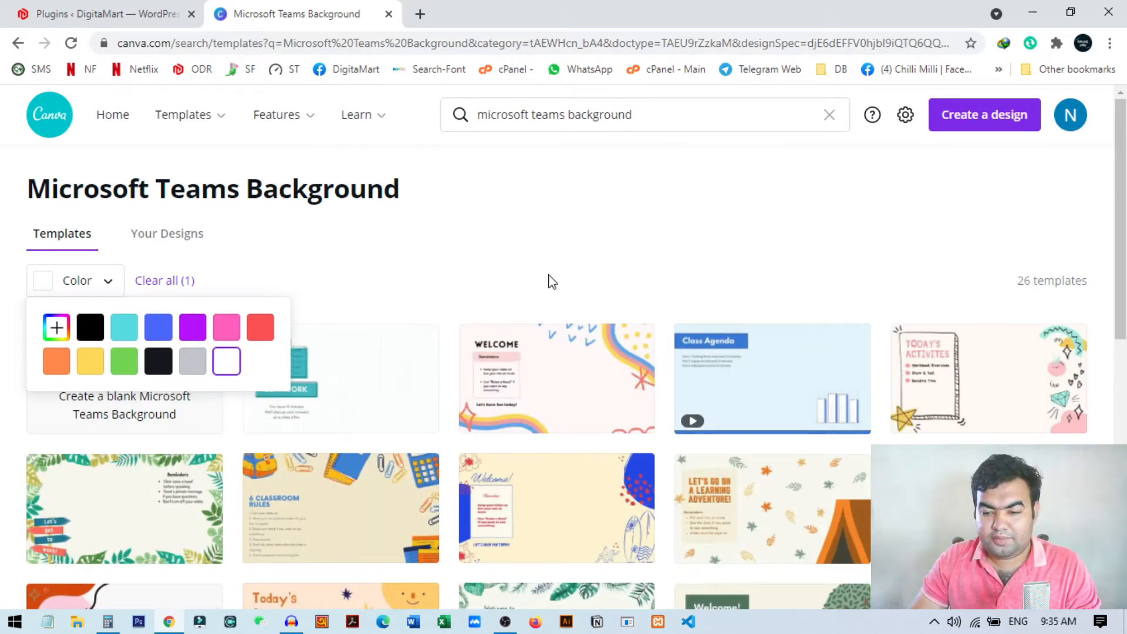
scroll(down, 3)
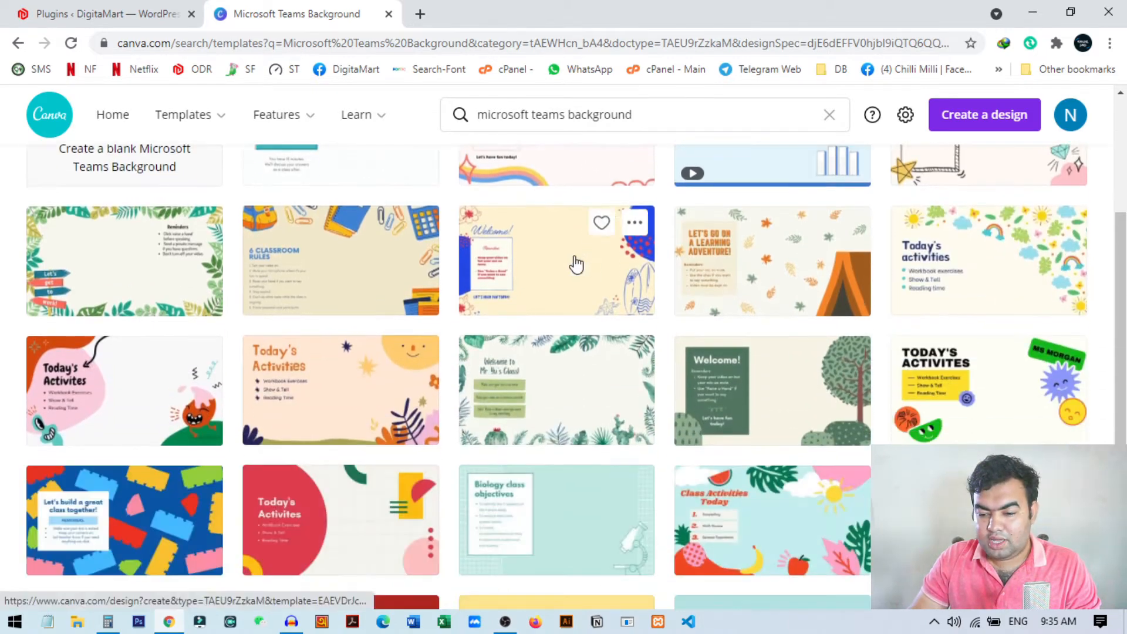
scroll(down, 3)
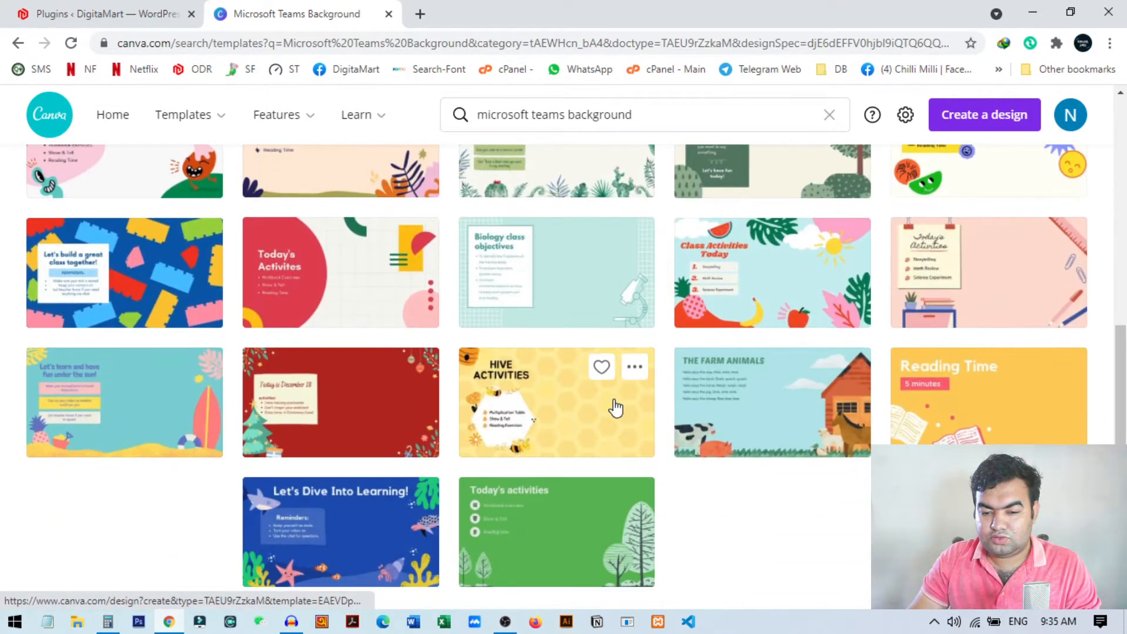
scroll(up, 3)
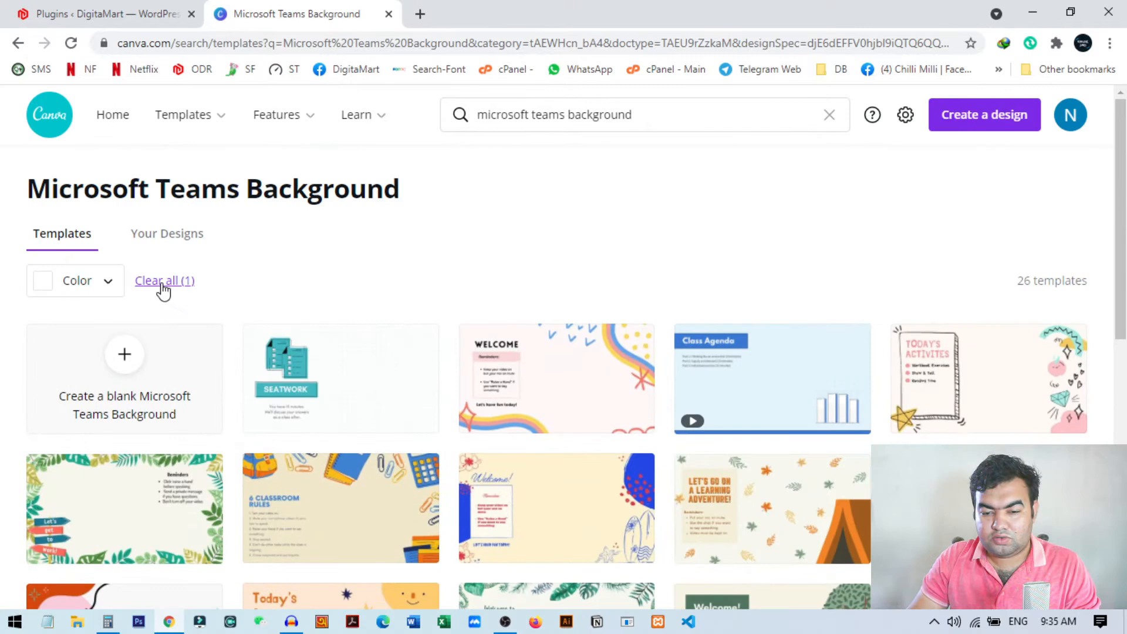
Clear the colour filter and browse all 30 Microsoft Teams Background templates
click(164, 281)
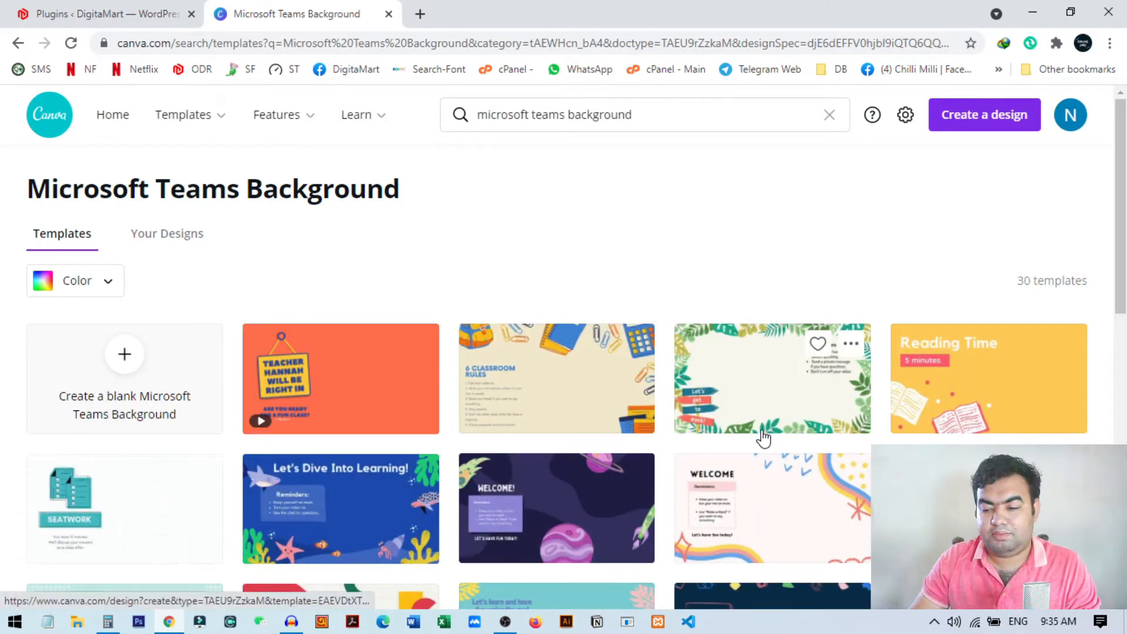
scroll(down, 3)
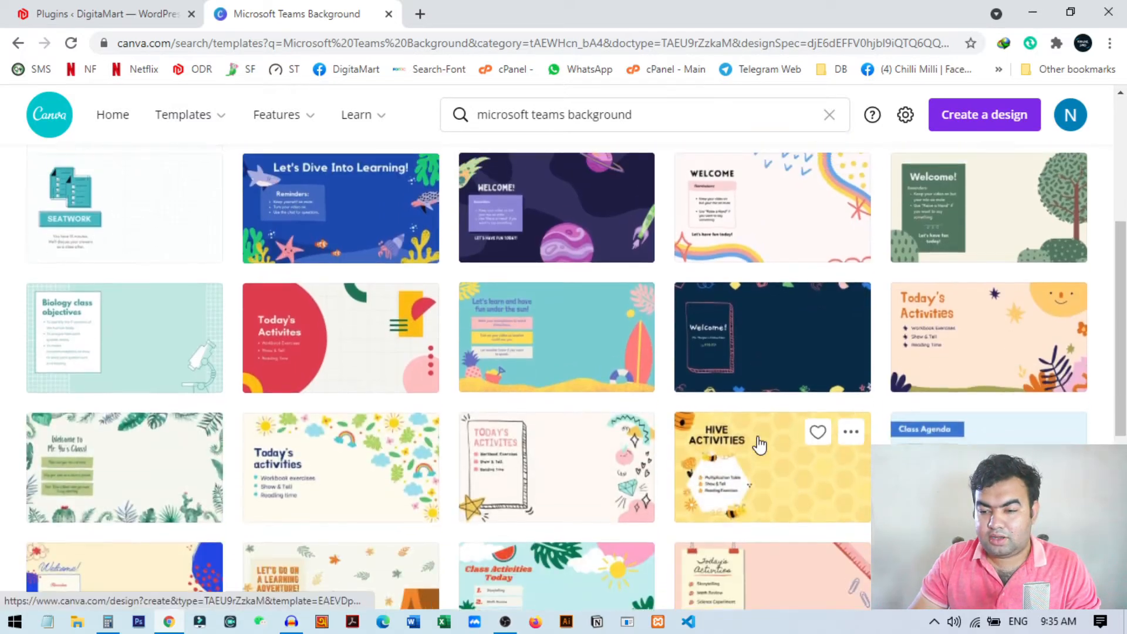
scroll(down, 3)
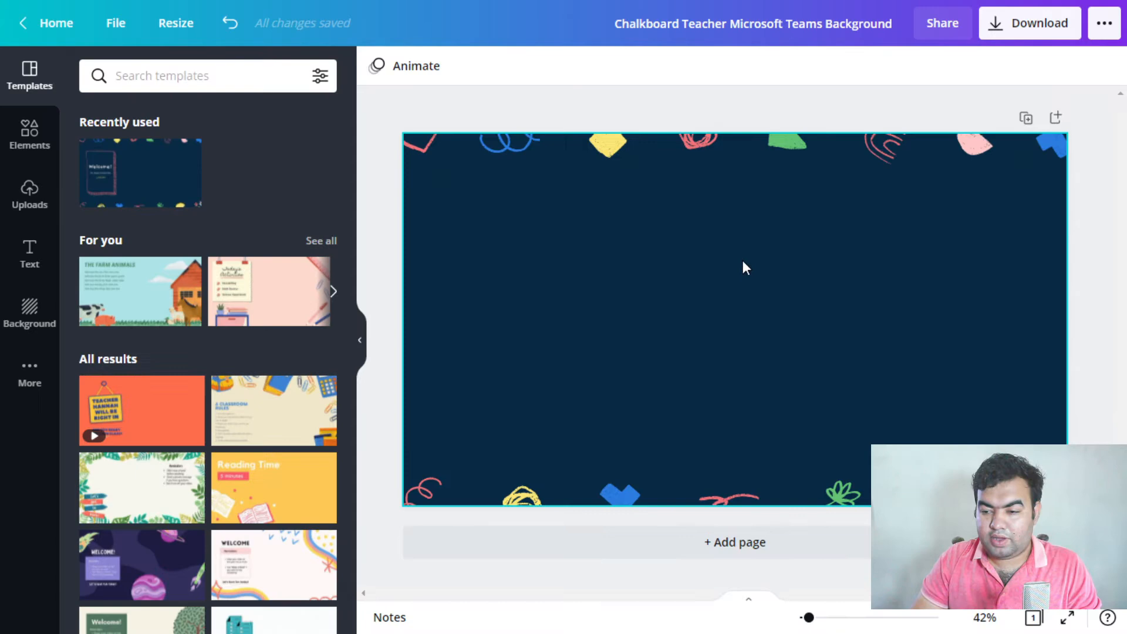
Show the Uploads panel and the list of sources to upload media from
click(29, 196)
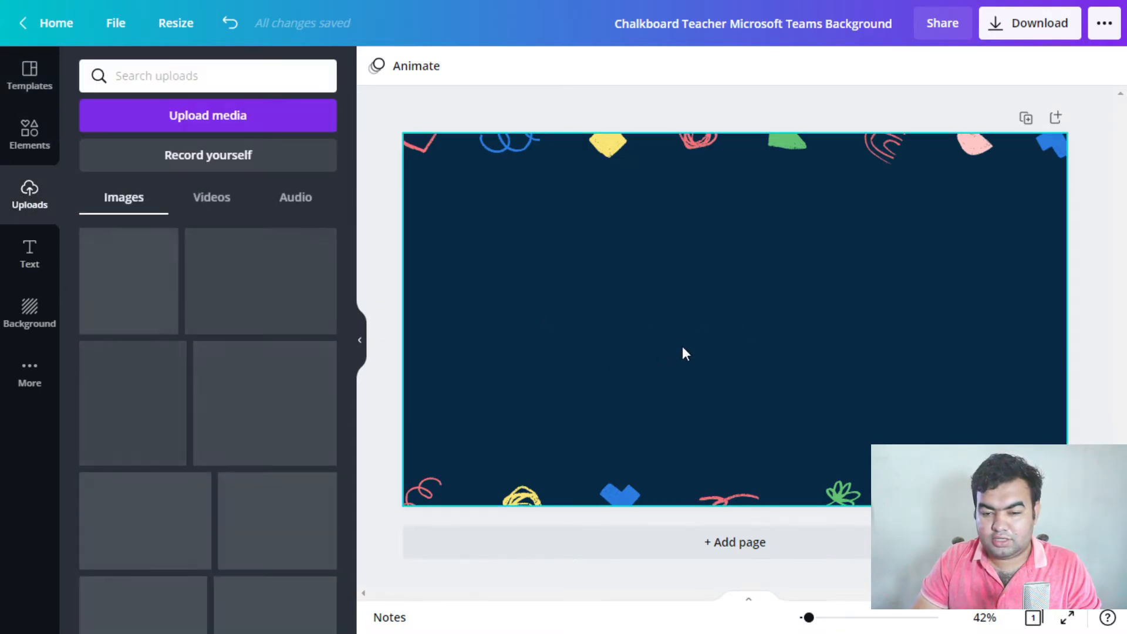
click(208, 115)
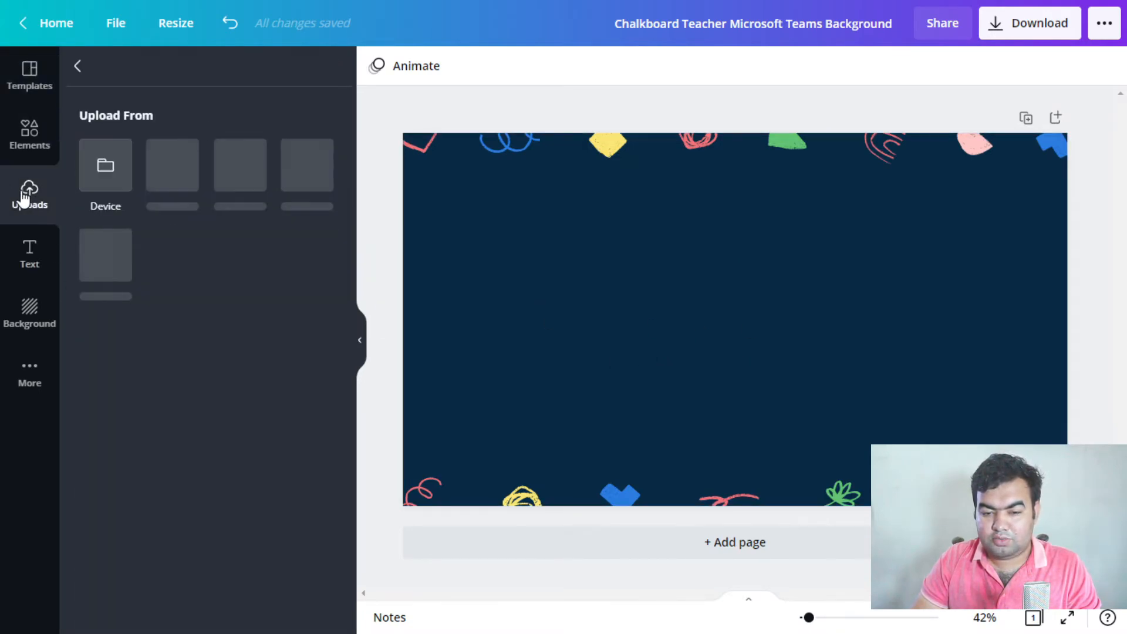
mouse_move(240, 180)
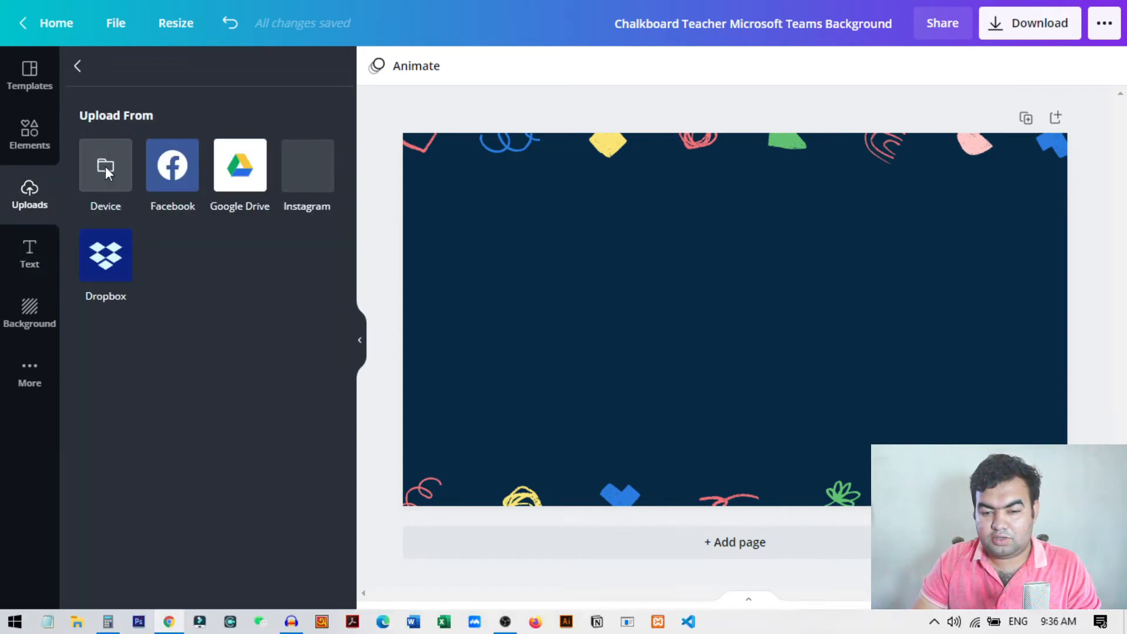
Upload the logo image file from the Desktop into Canva's uploads
click(105, 165)
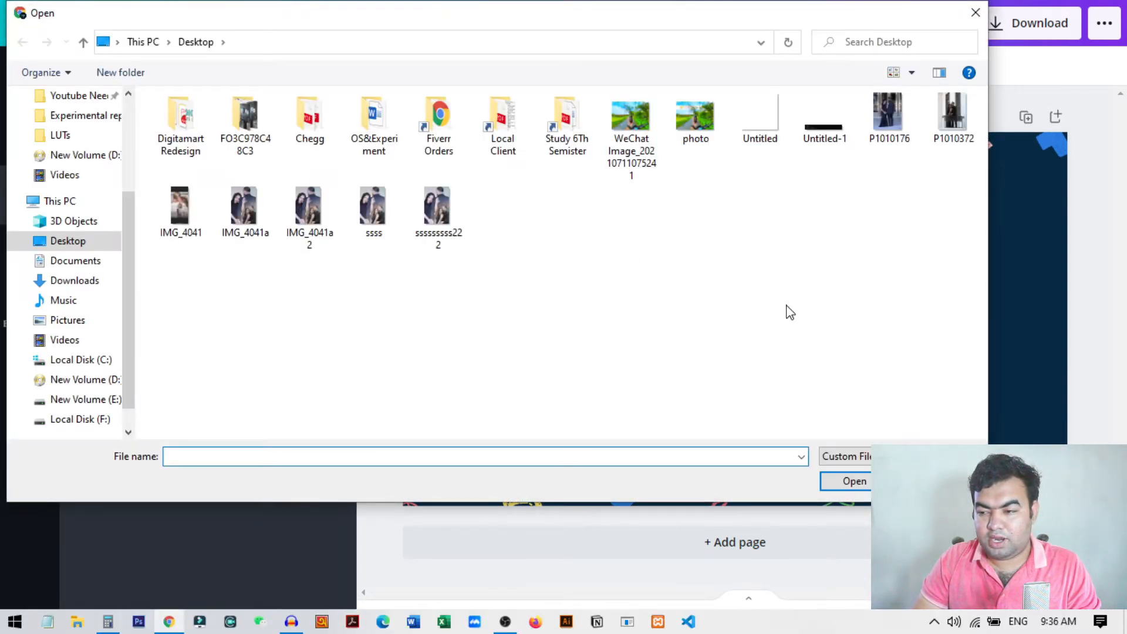
click(244, 204)
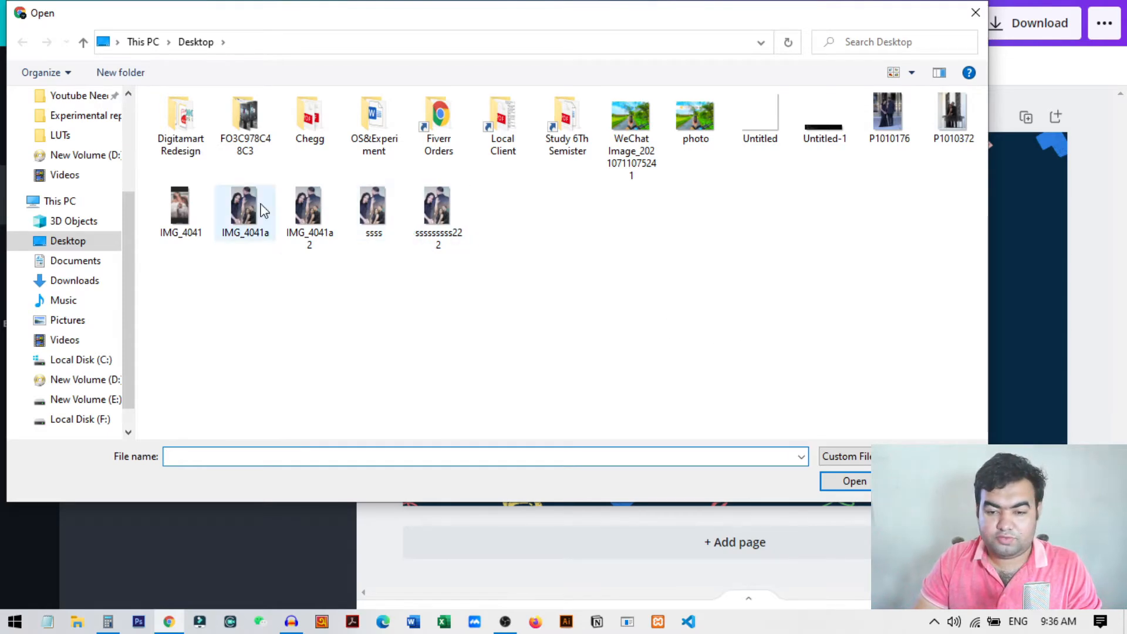
double_click(181, 111)
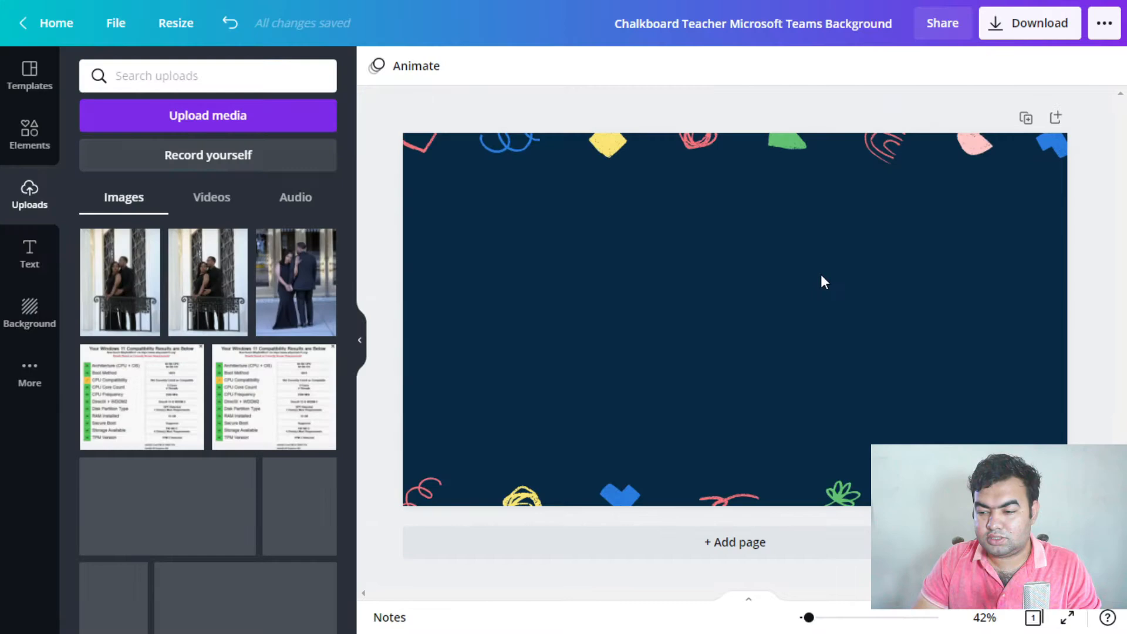
Shrink the HT DIGITAL logo in the top-left corner and show its image filters
scroll(up, 3)
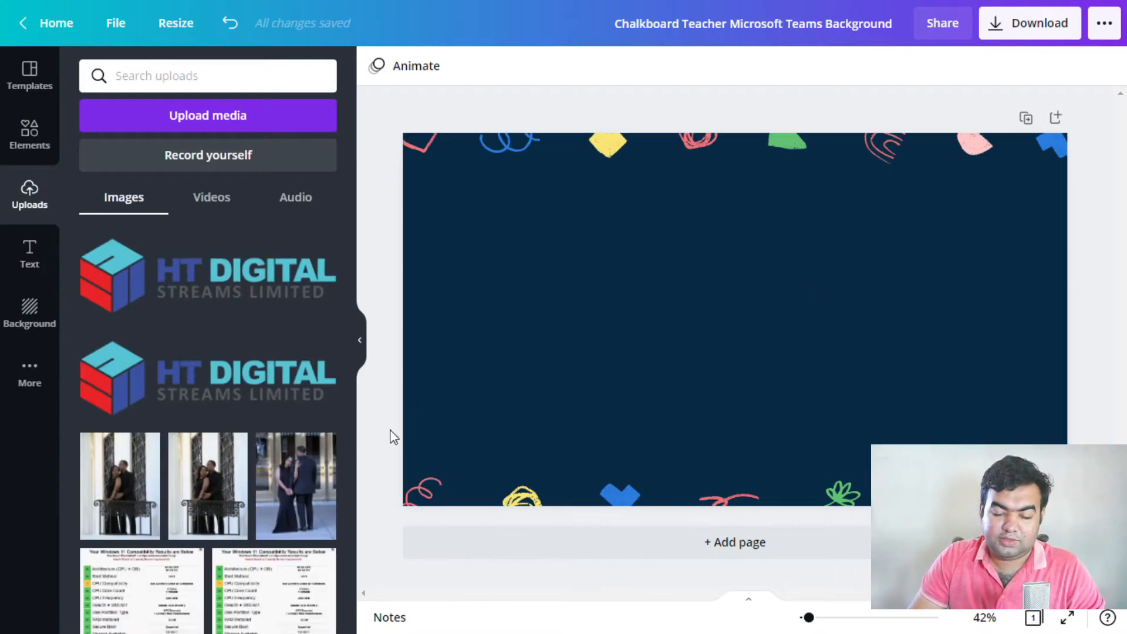
mouse_move(130, 357)
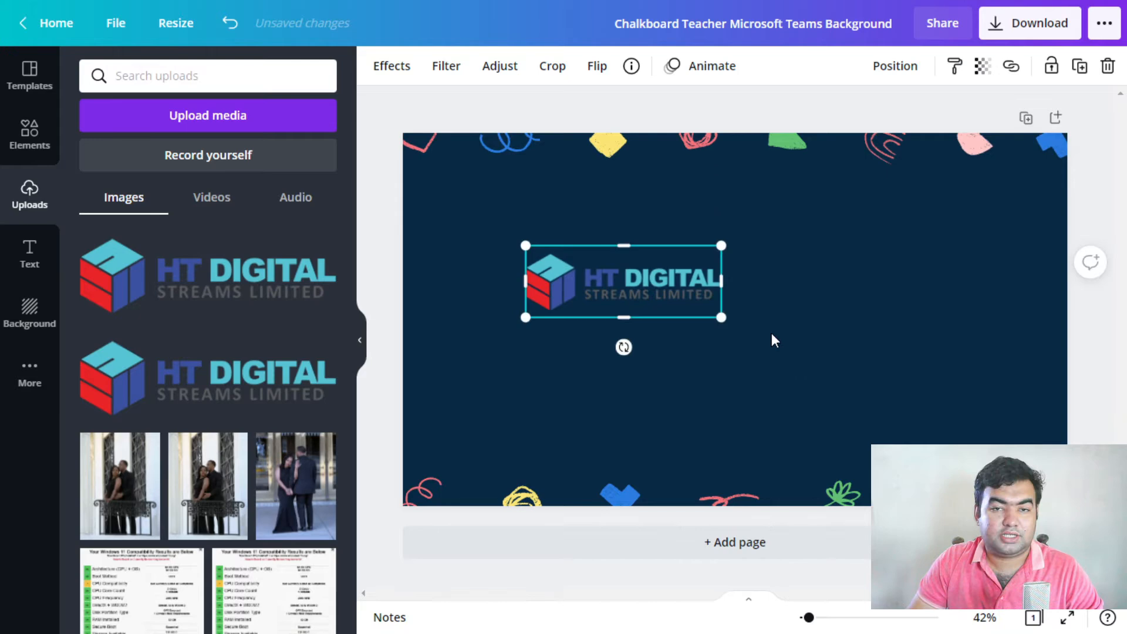
mouse_move(650, 298)
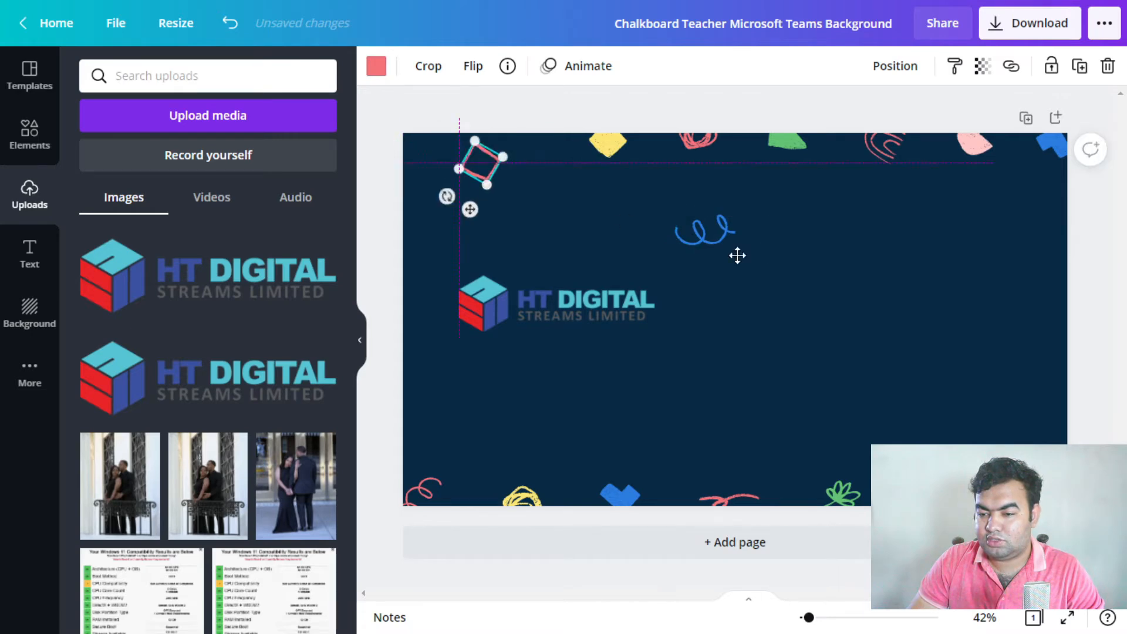
click(522, 173)
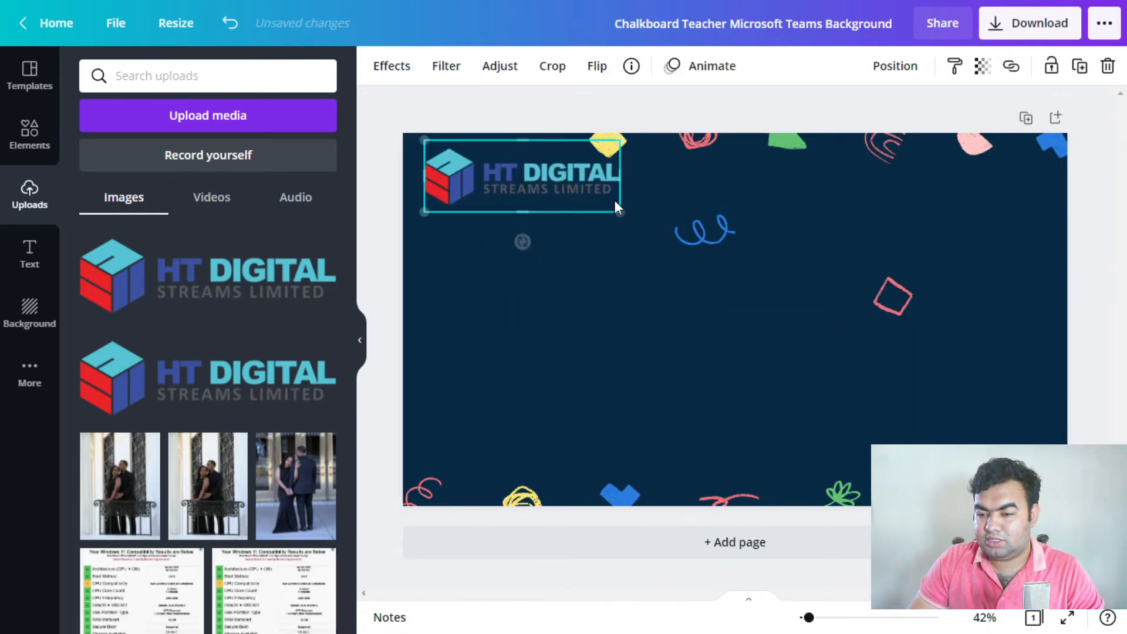
drag(583, 209, 546, 180)
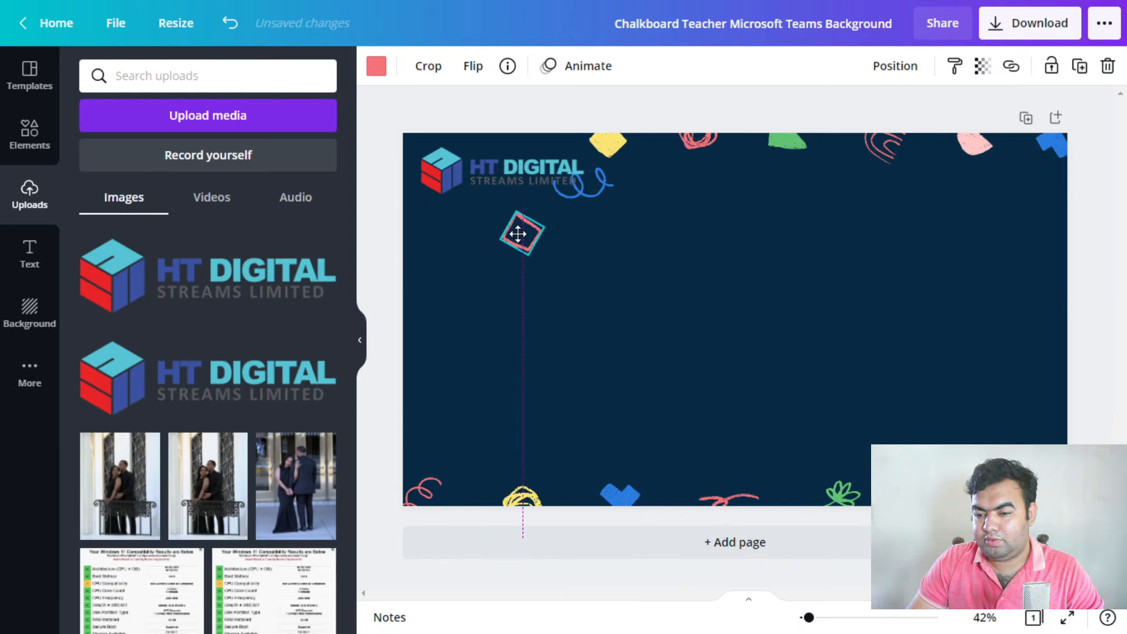
click(503, 169)
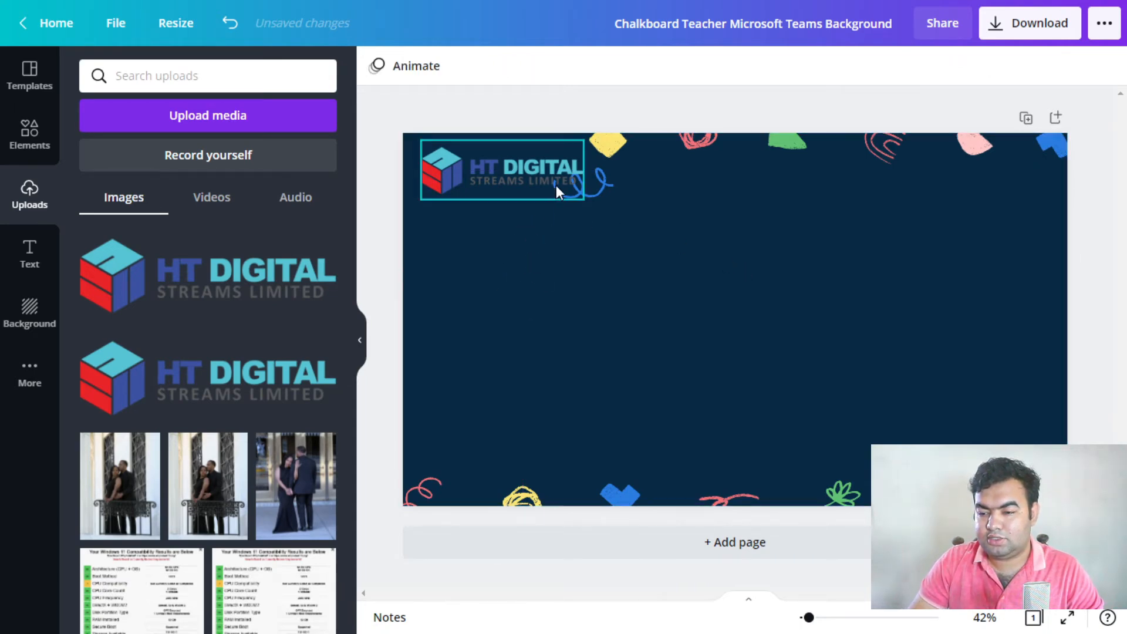
right_click(557, 190)
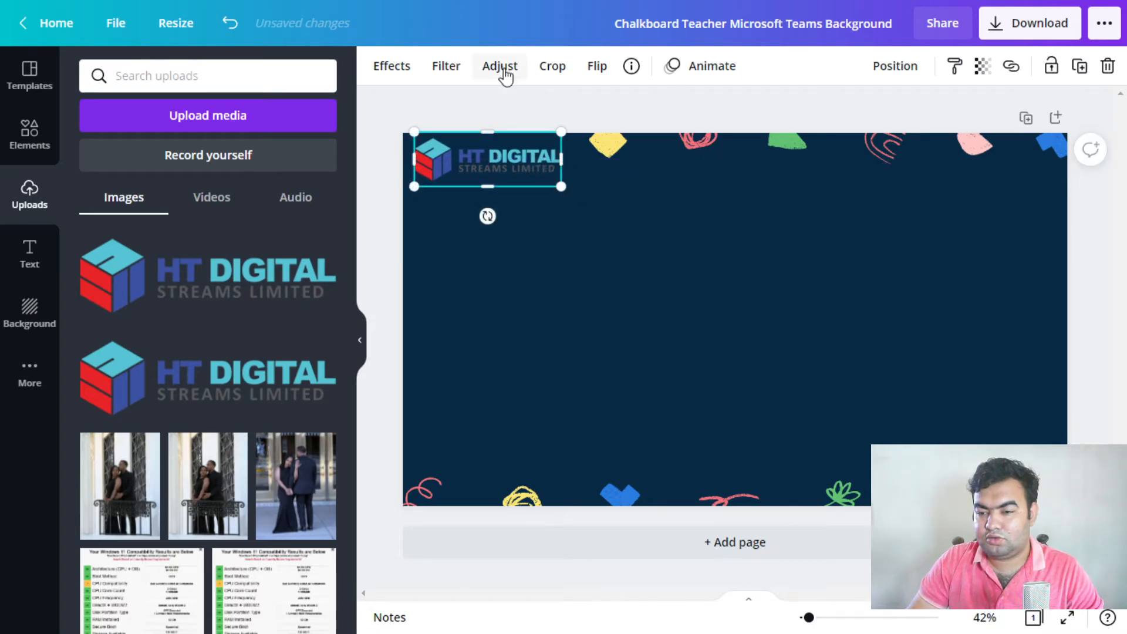
click(445, 66)
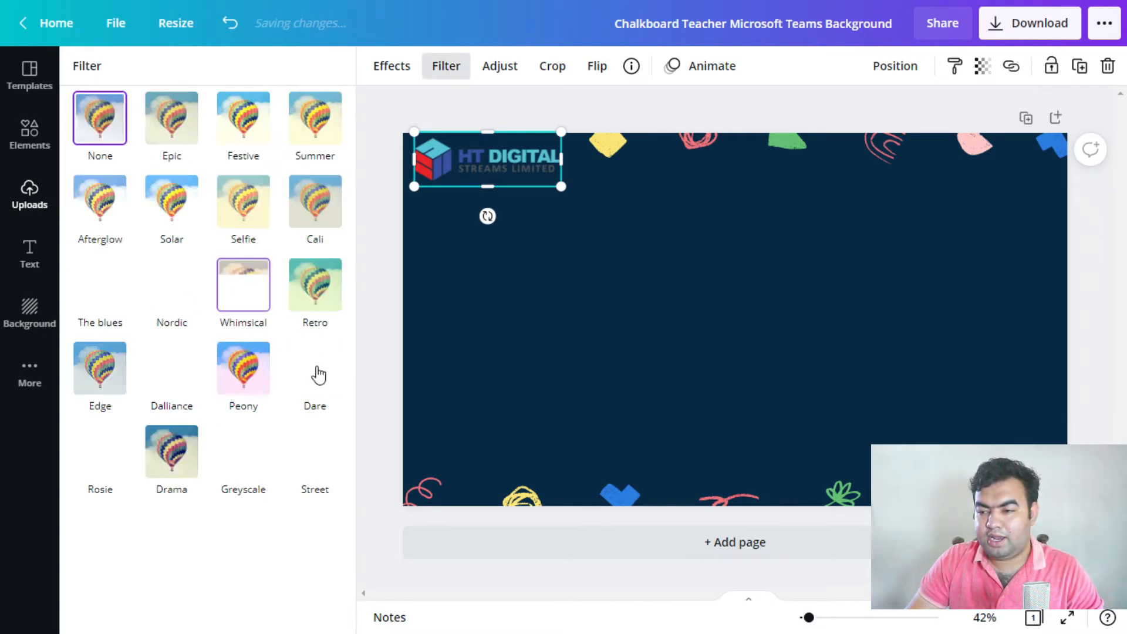
Browse the logo's effects, then return to the uploaded images leaving it unchanged
click(391, 65)
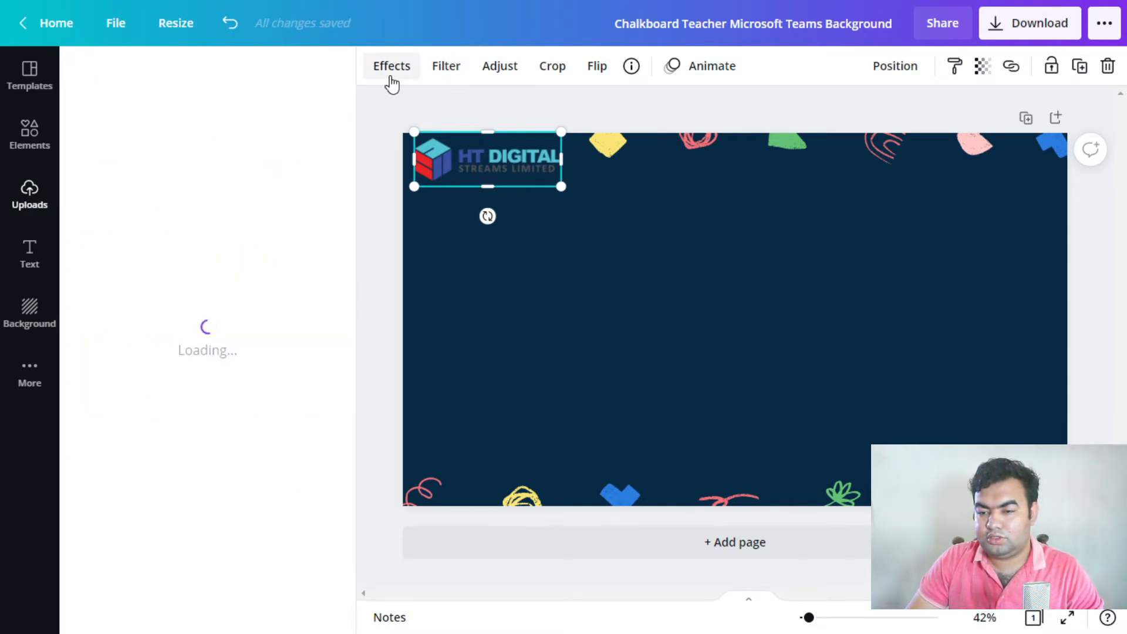
click(391, 65)
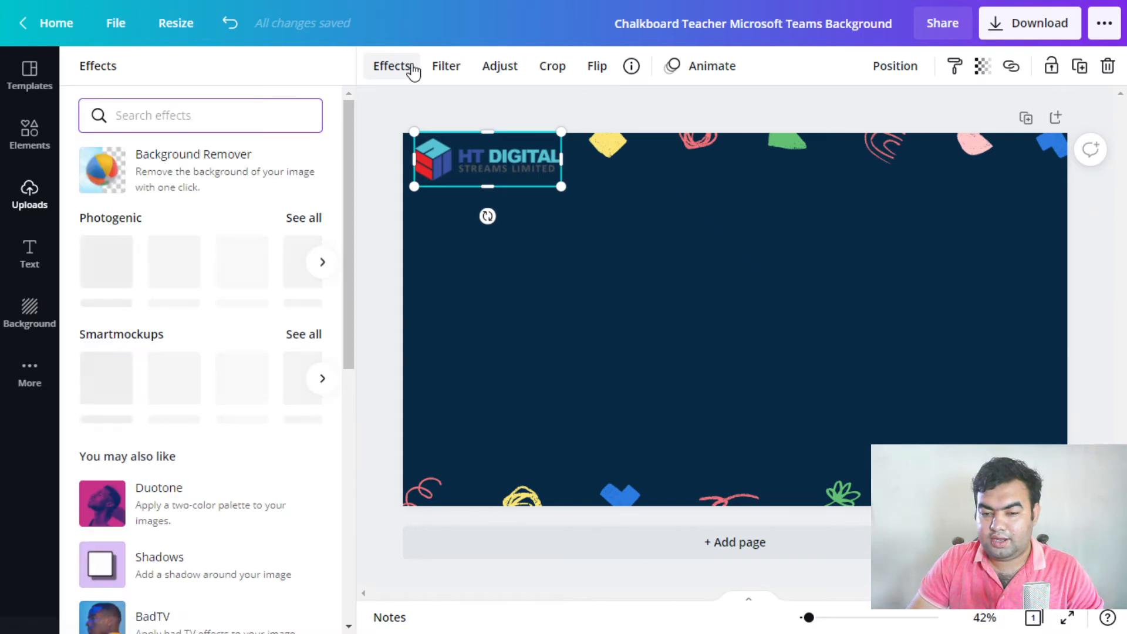
click(29, 193)
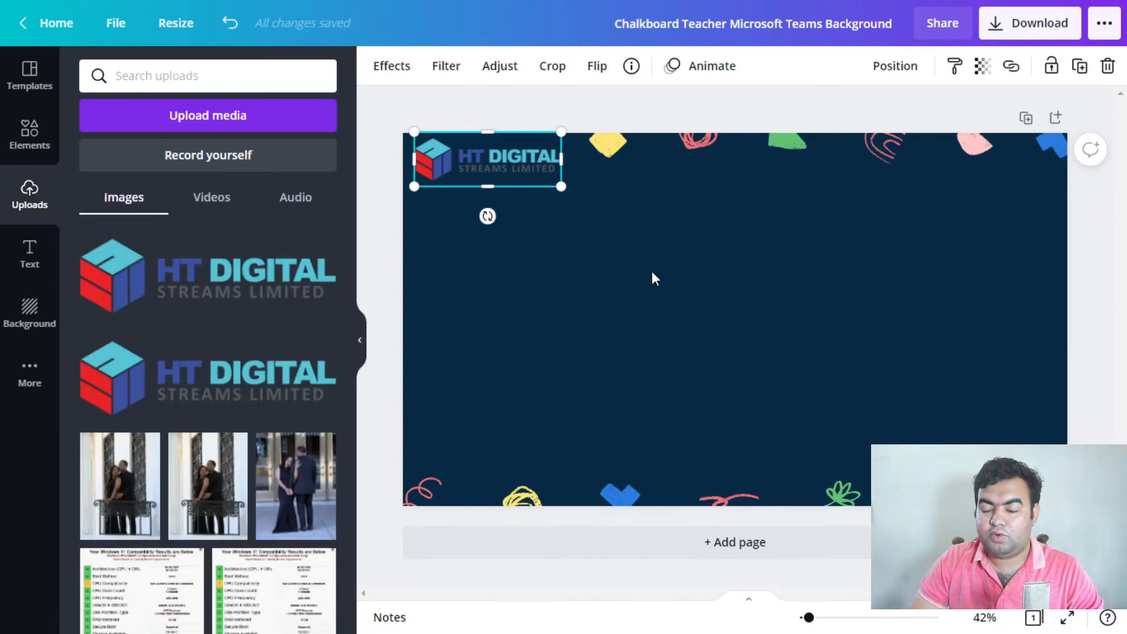
mouse_move(557, 144)
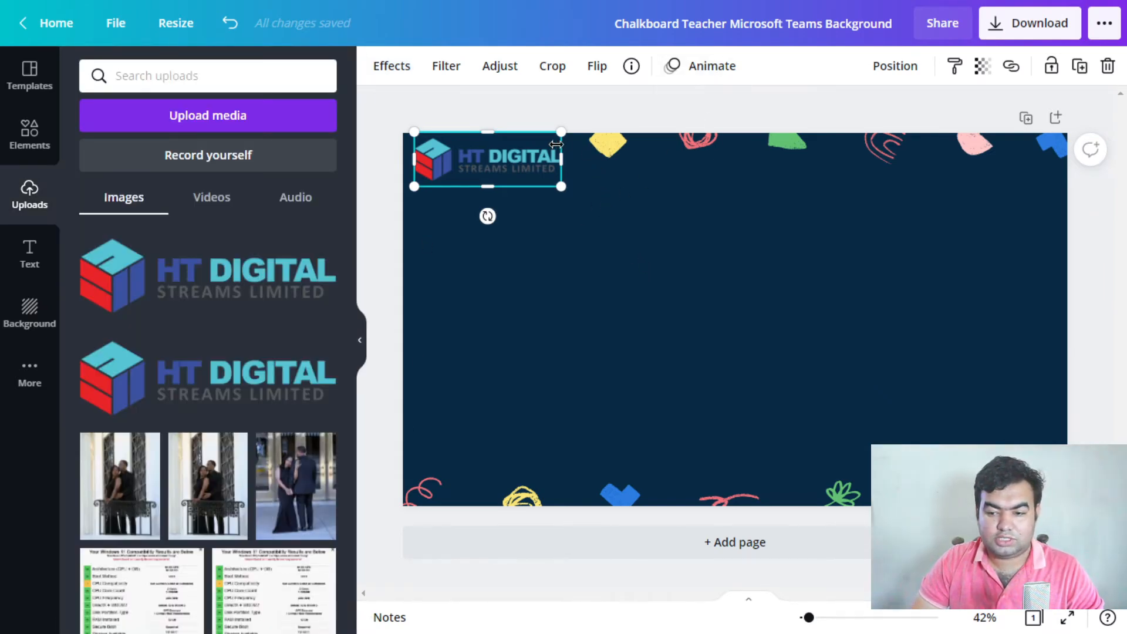
Apply the Pan photo animation to the HT DIGITAL logo
click(710, 65)
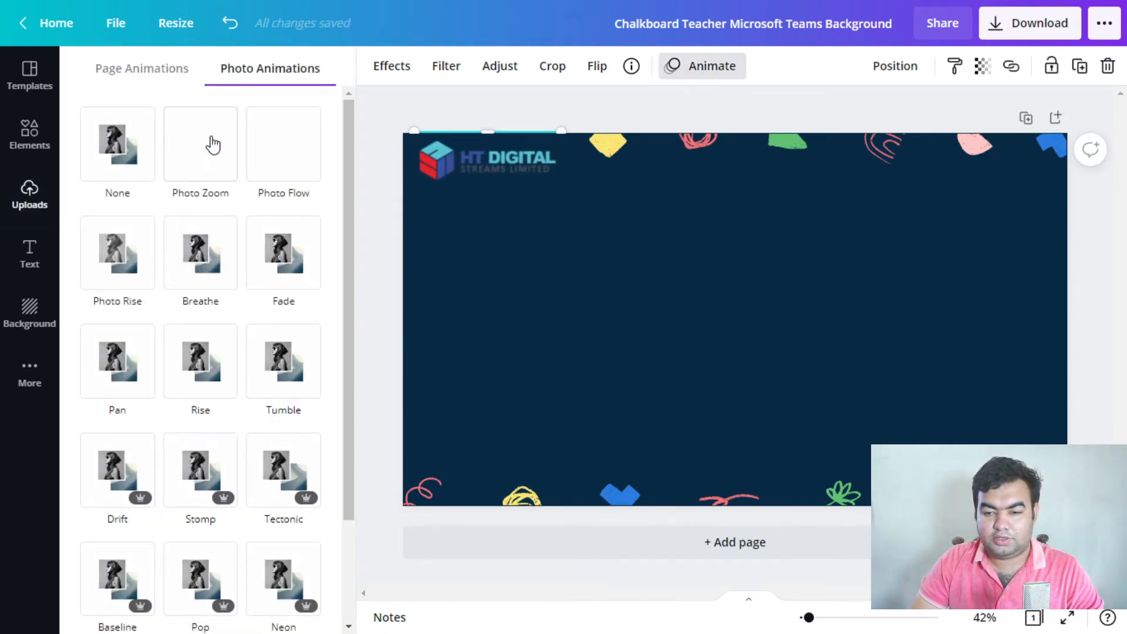
click(116, 360)
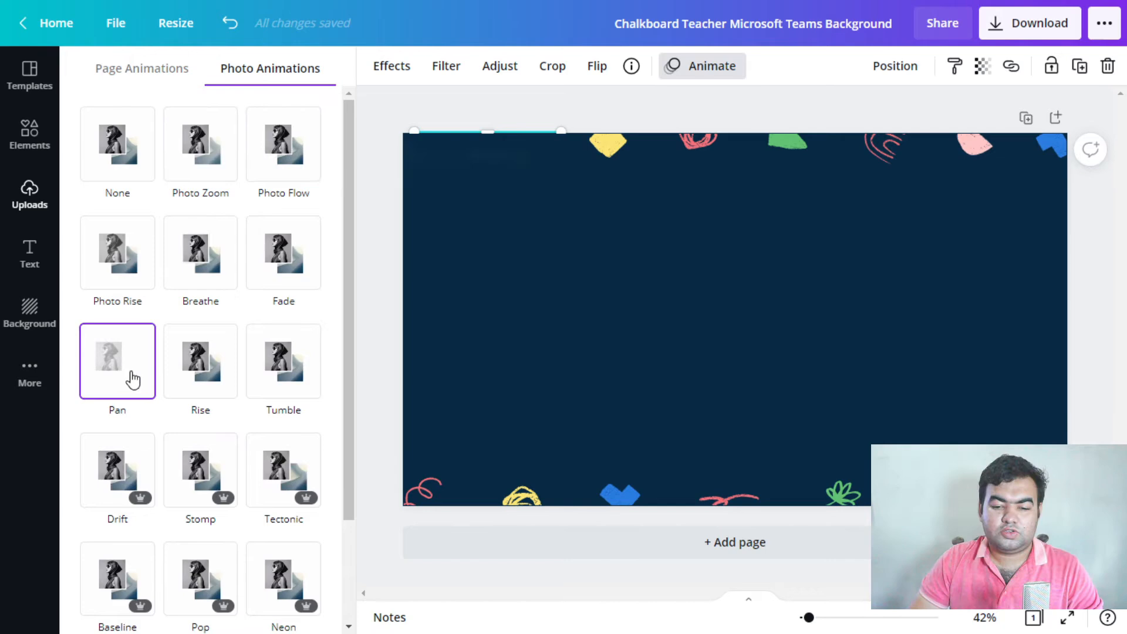
click(117, 361)
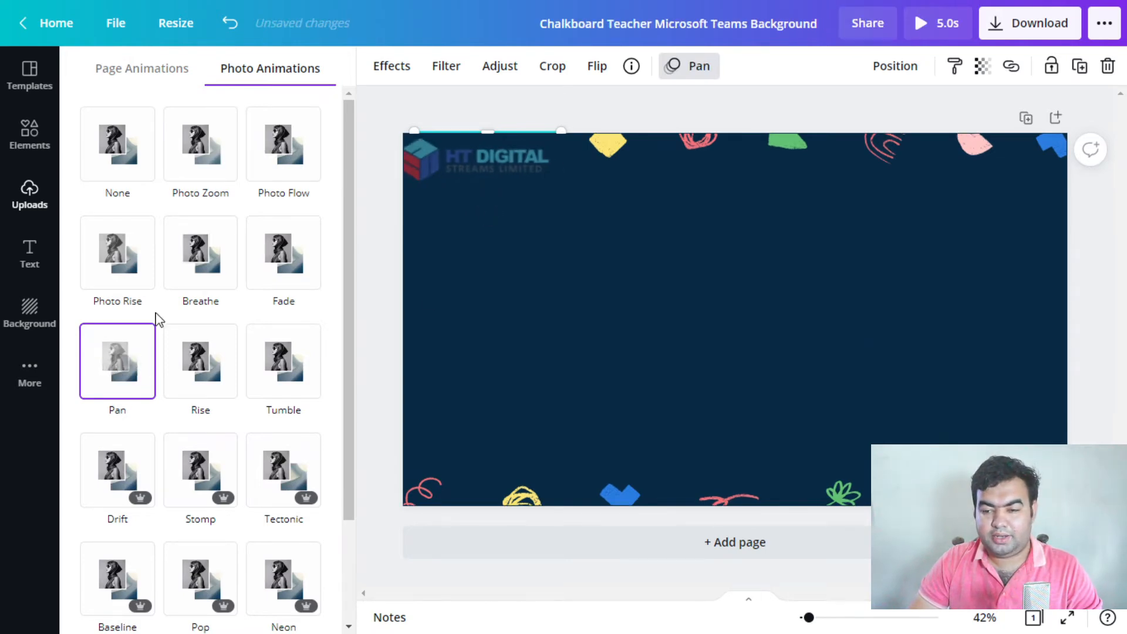
click(478, 156)
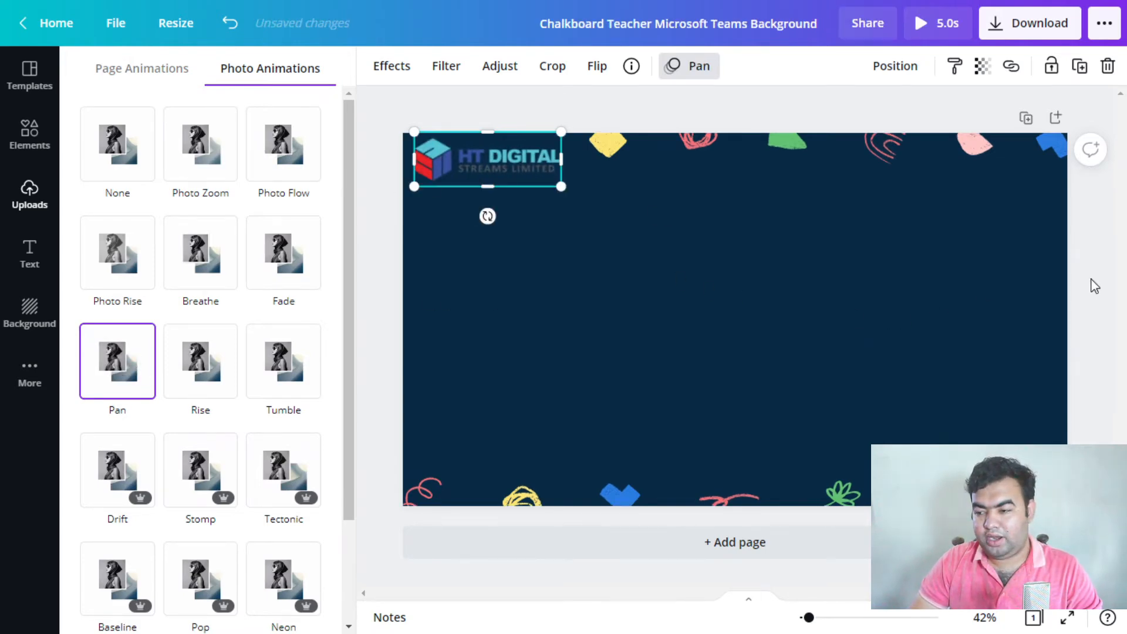
Try light blue and white page backgrounds, then fill it with dark navy and deselect
click(29, 194)
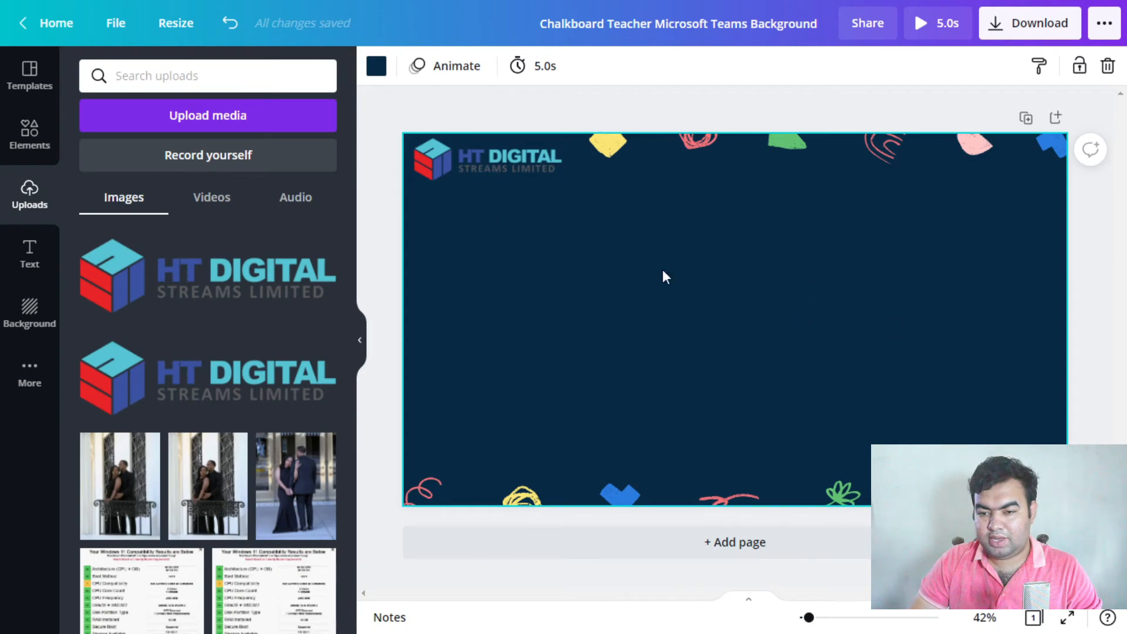
click(376, 66)
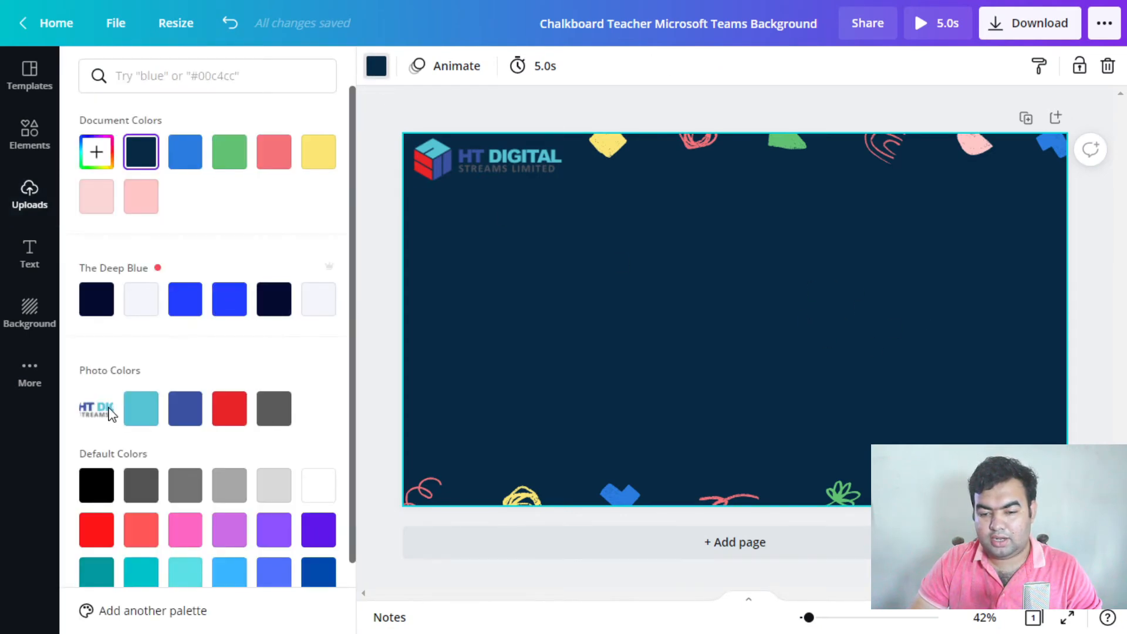
click(141, 408)
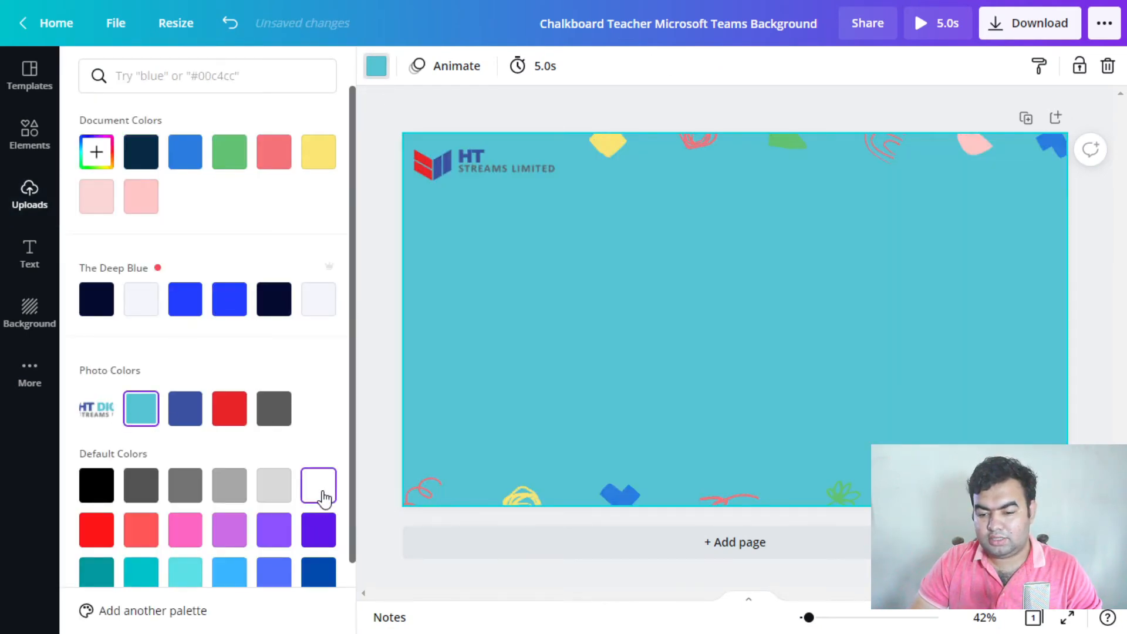
click(318, 485)
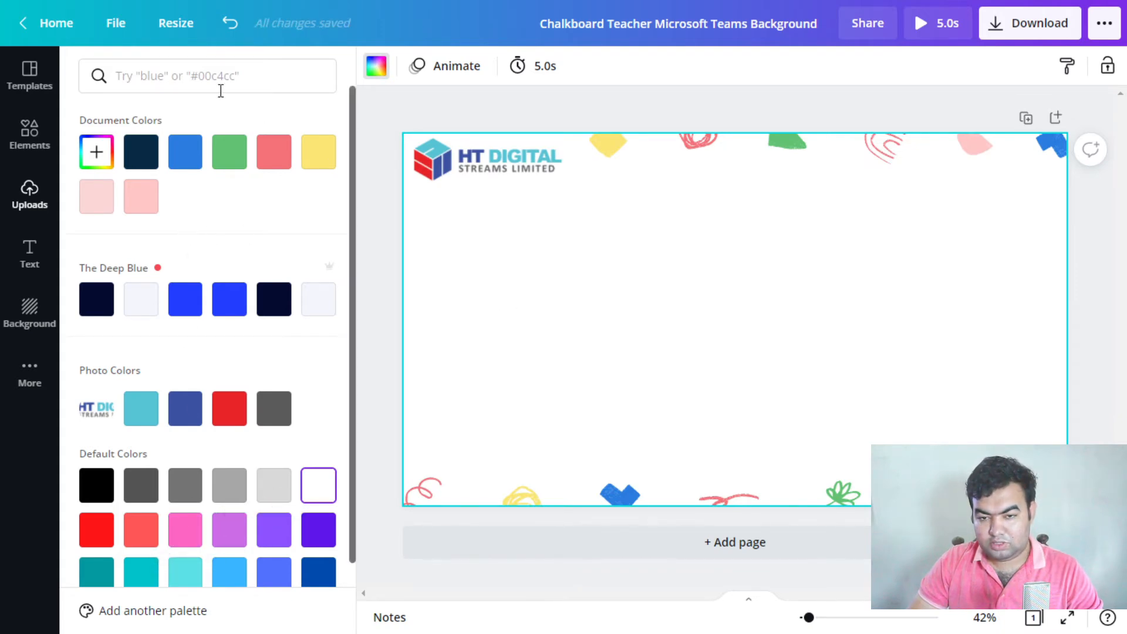
mouse_move(229, 24)
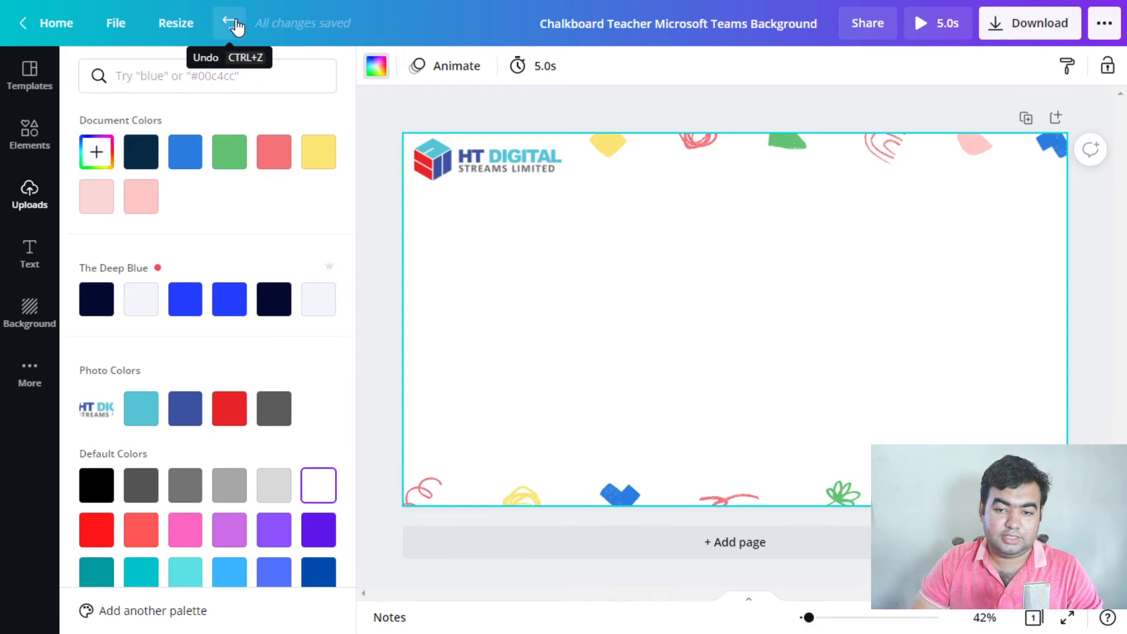
click(96, 300)
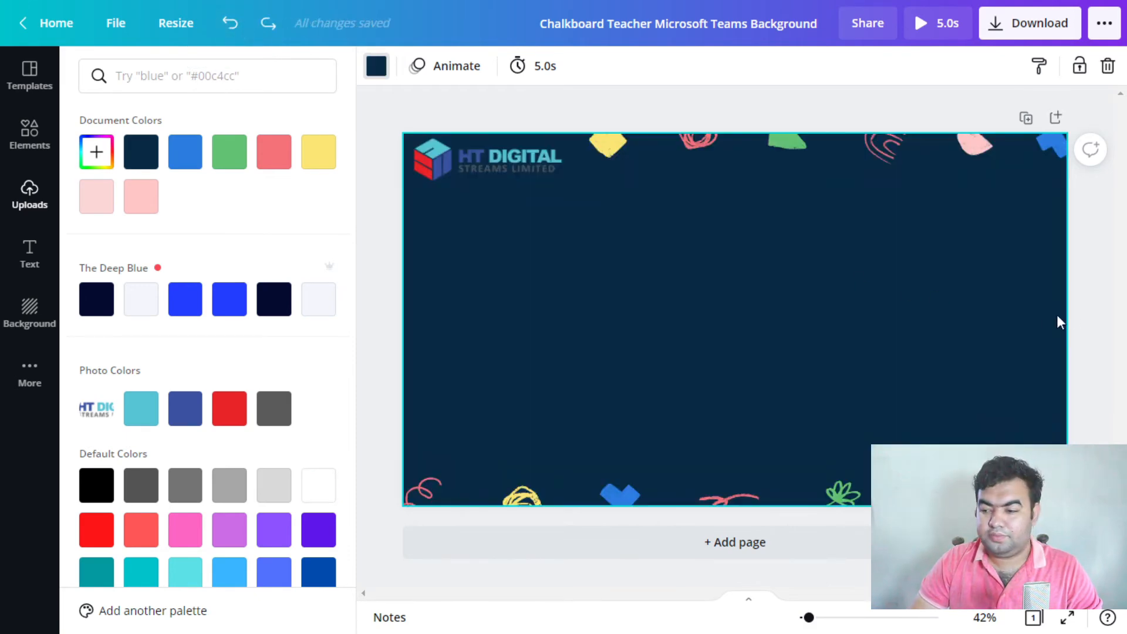
click(30, 194)
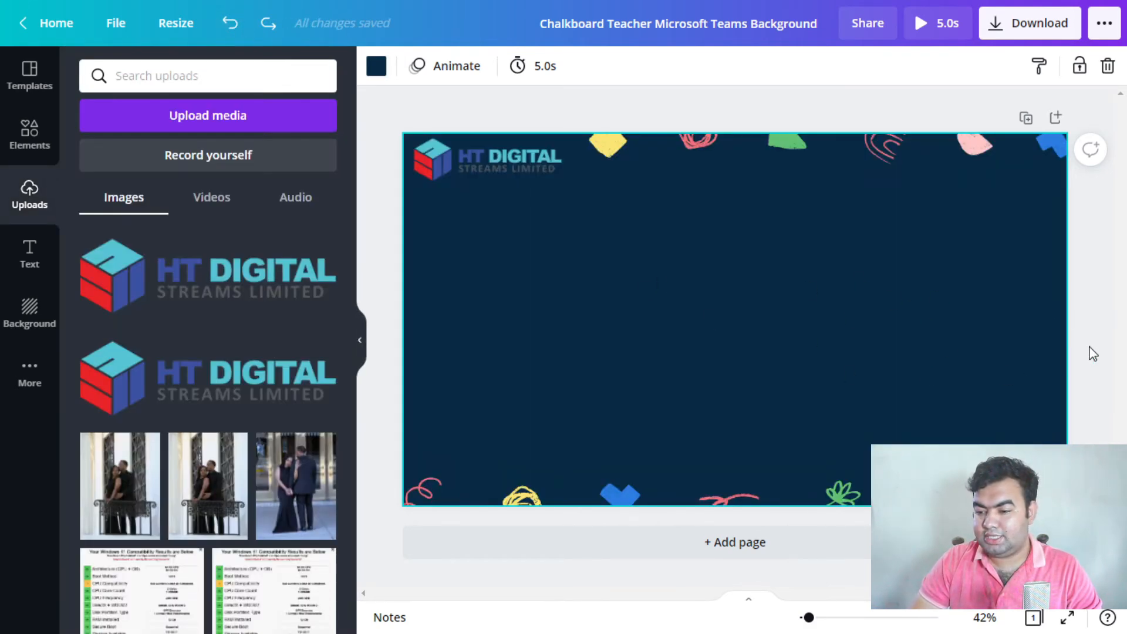
click(656, 178)
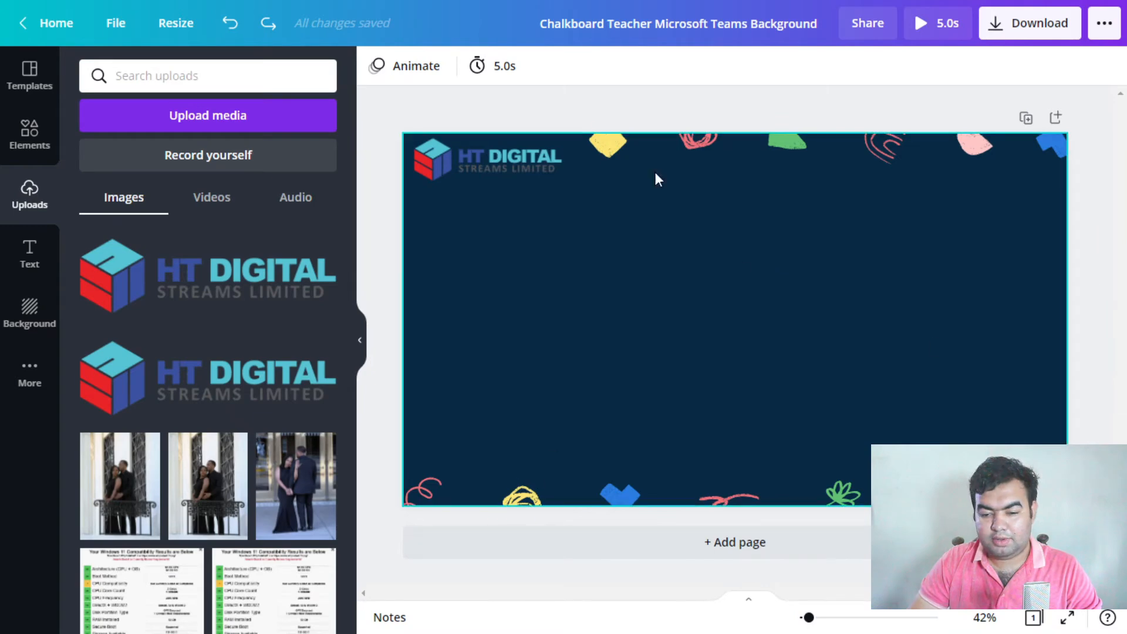
mouse_move(380, 412)
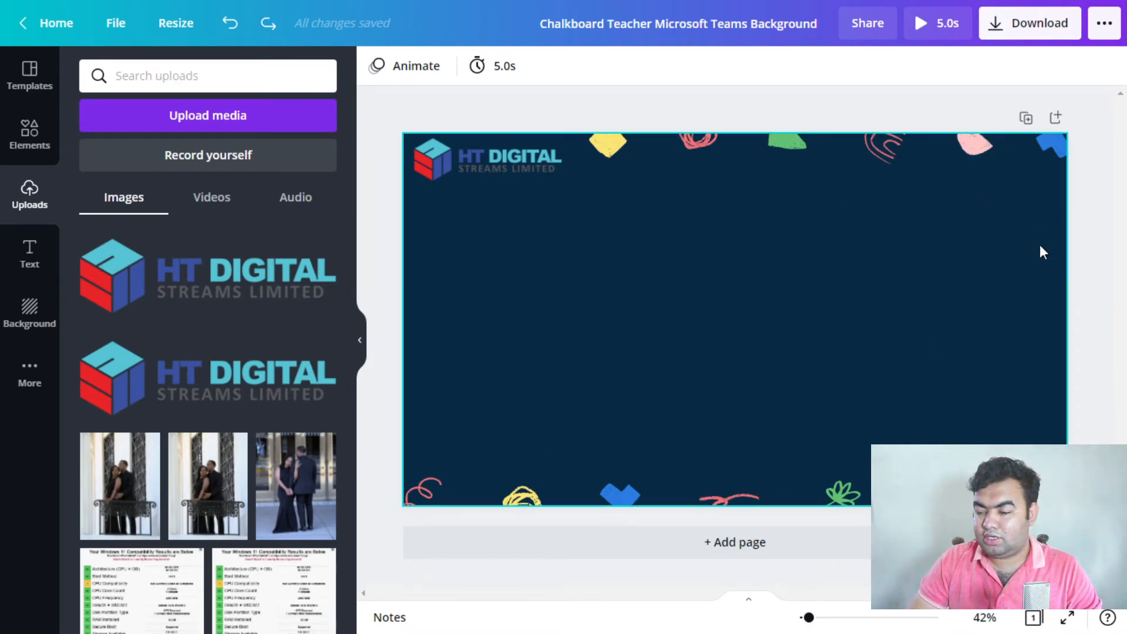
click(487, 159)
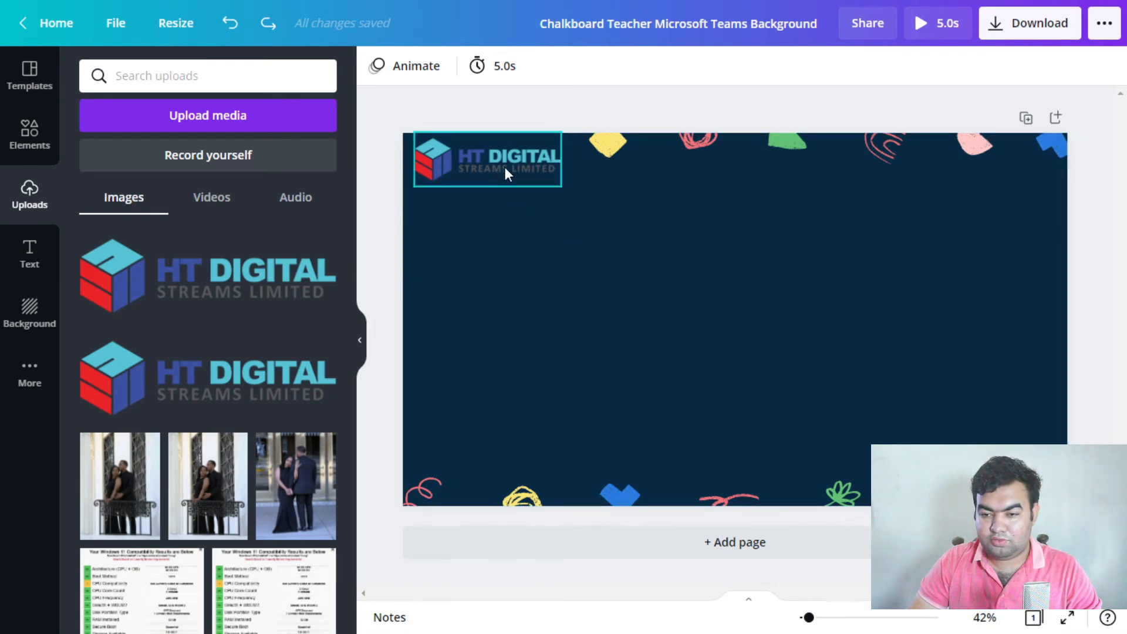
click(923, 22)
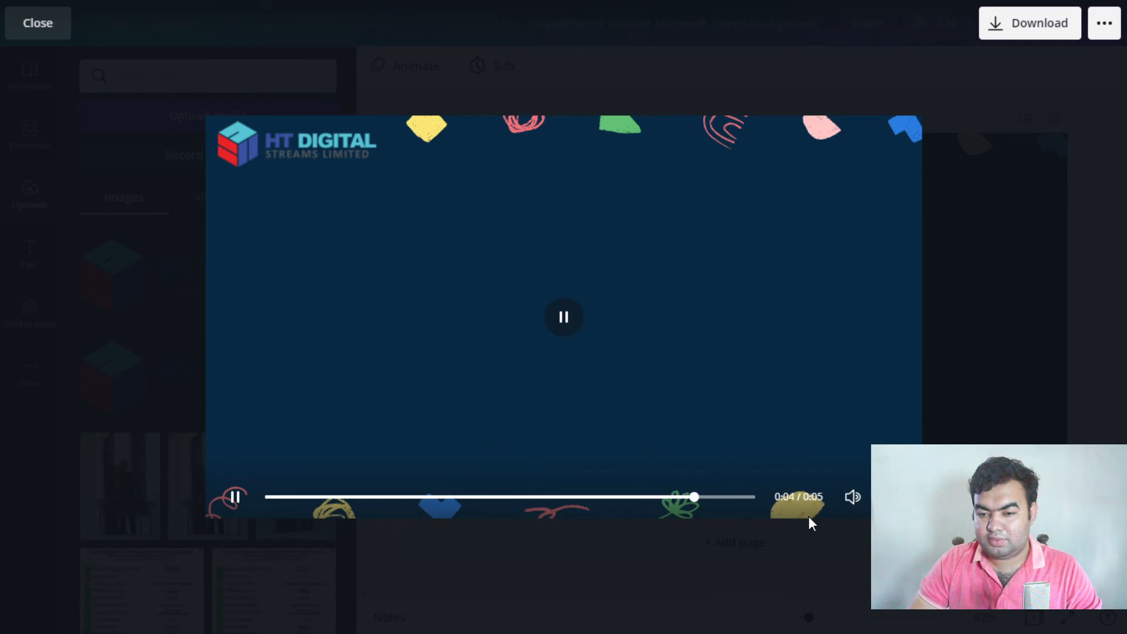
click(36, 23)
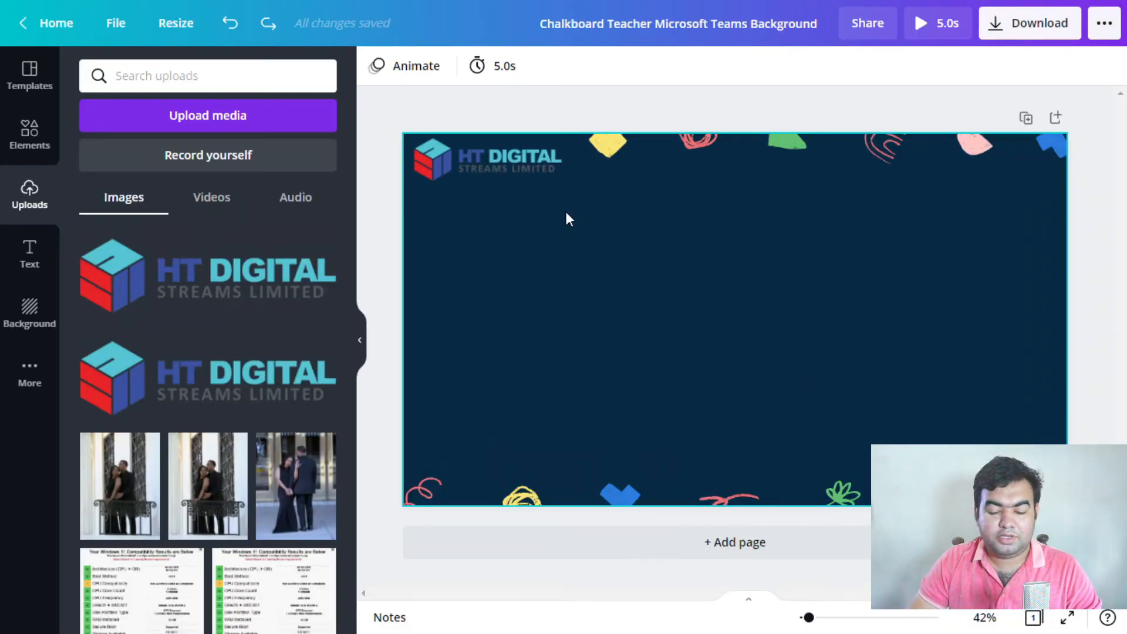
Download the design as a JPG at quality 100
click(1029, 22)
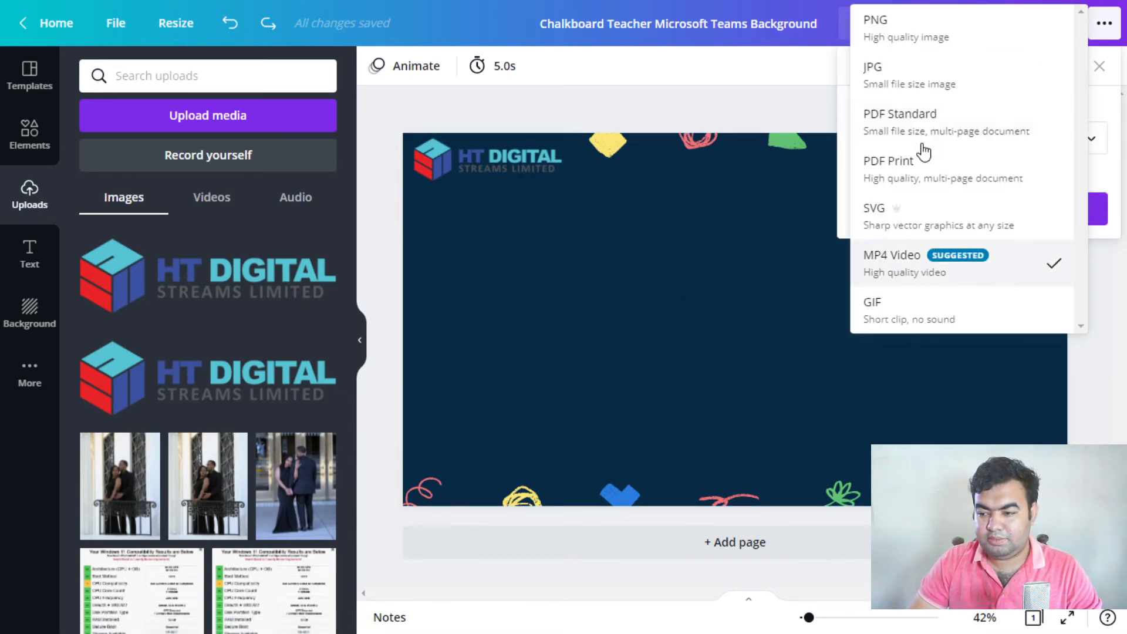
click(875, 20)
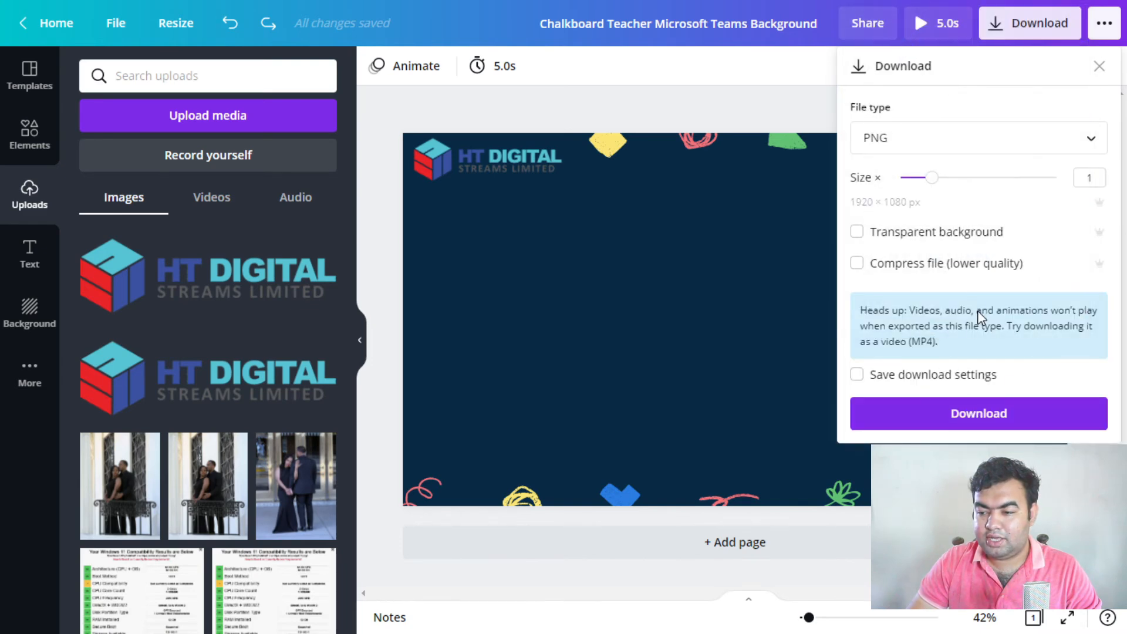
click(975, 137)
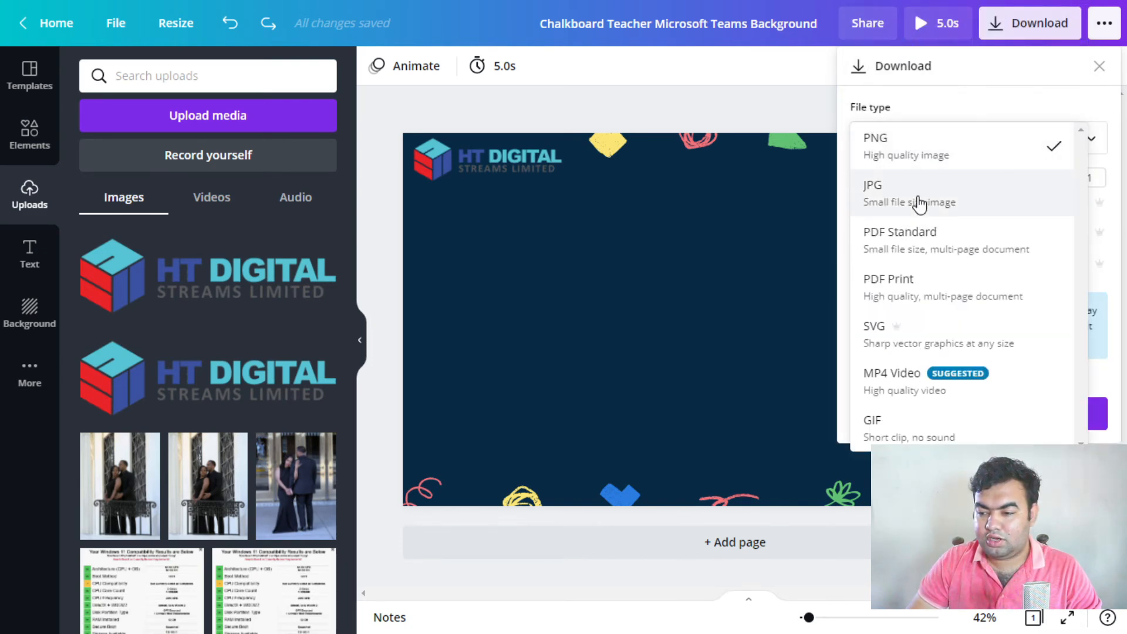
click(909, 193)
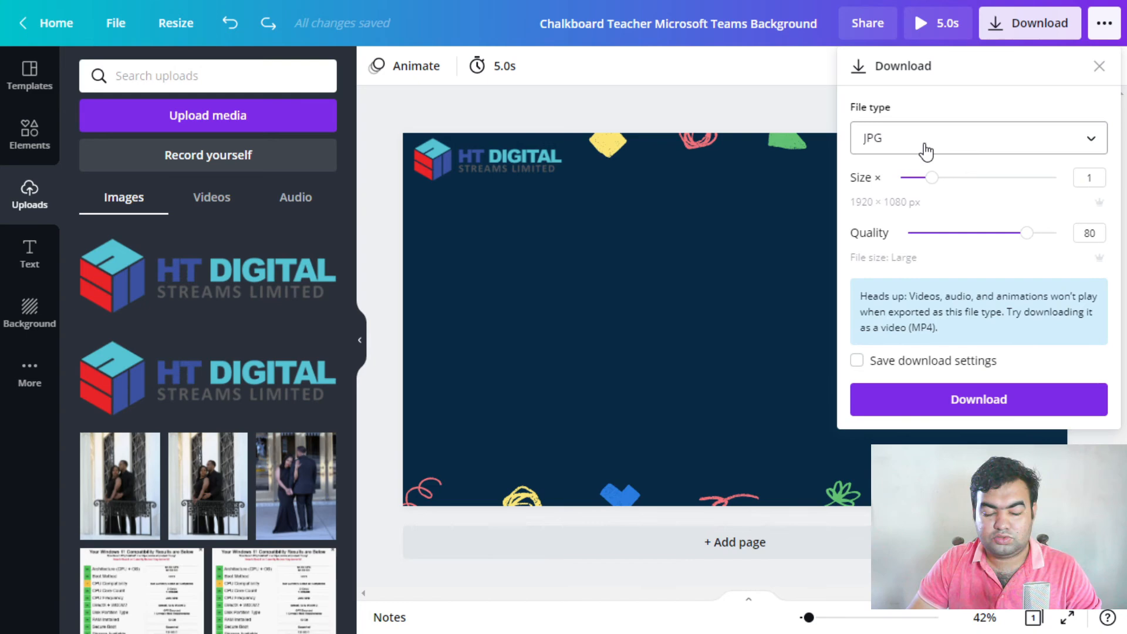
mouse_move(972, 315)
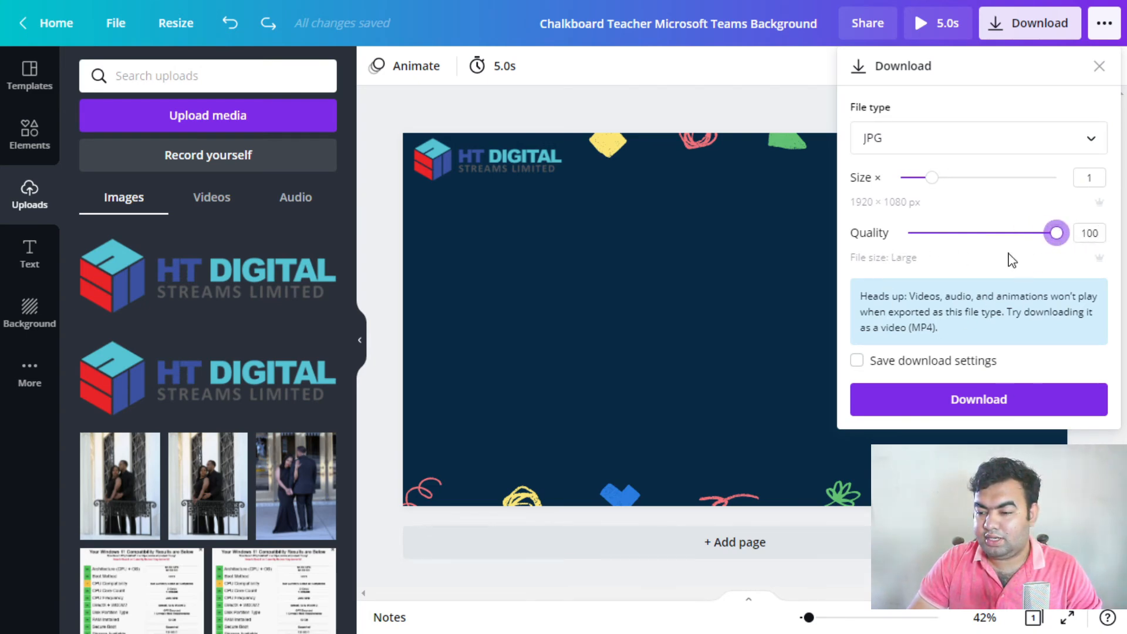
click(978, 138)
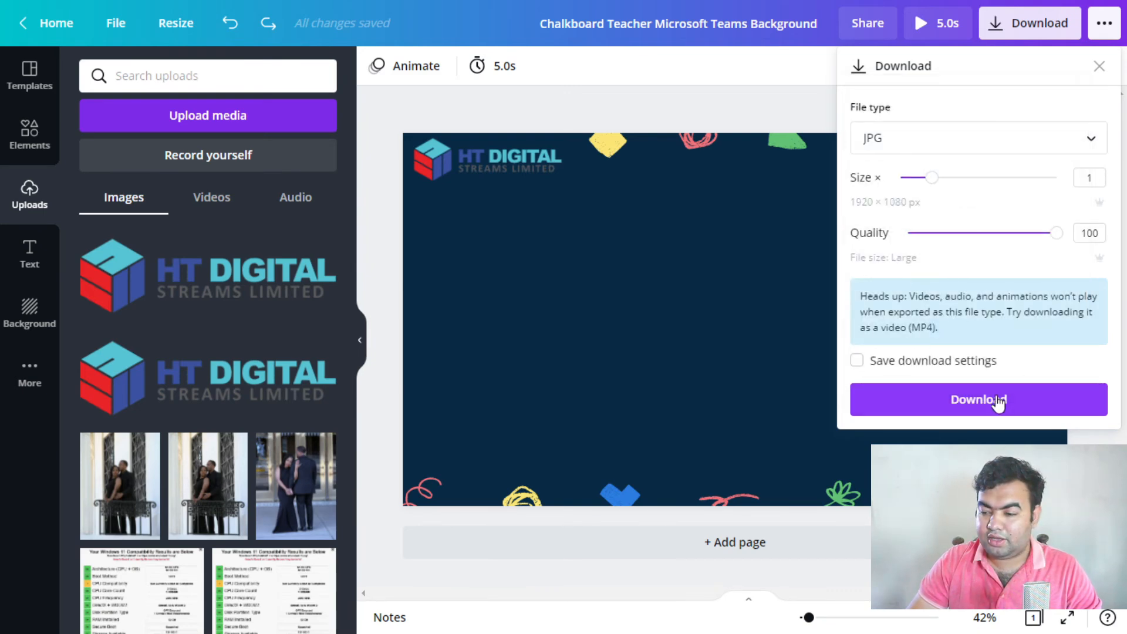
click(978, 399)
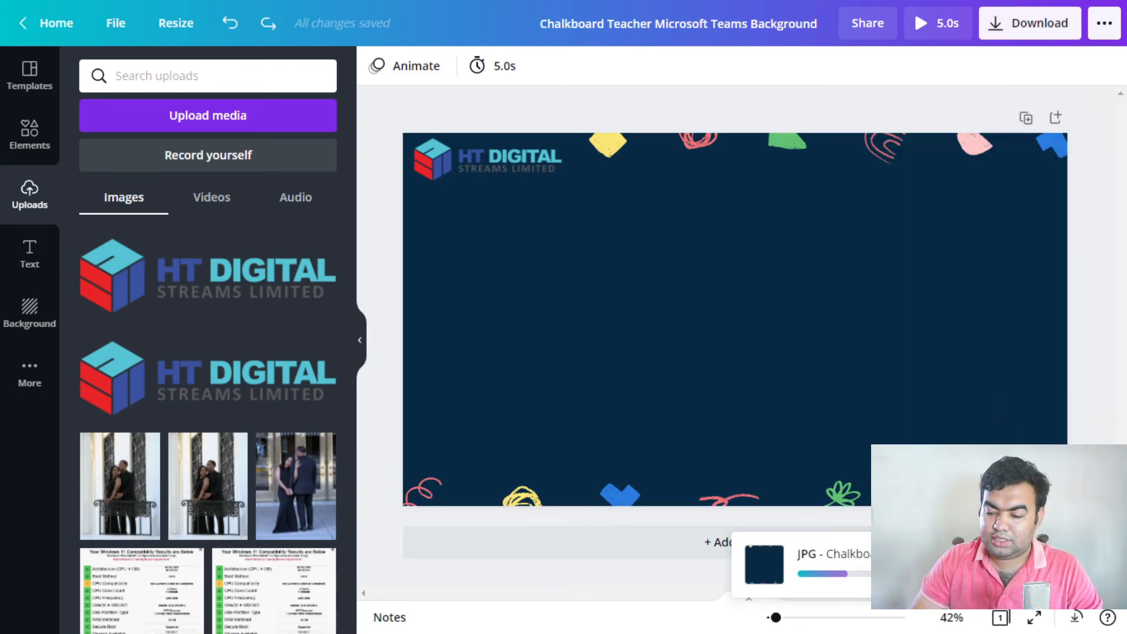
click(1030, 22)
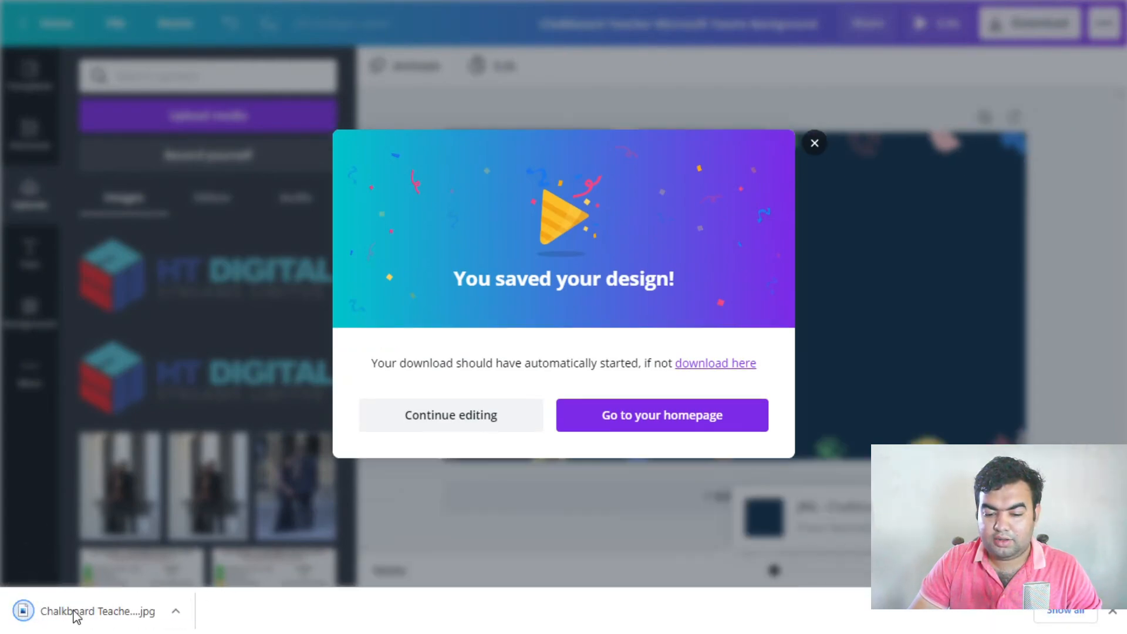
click(97, 610)
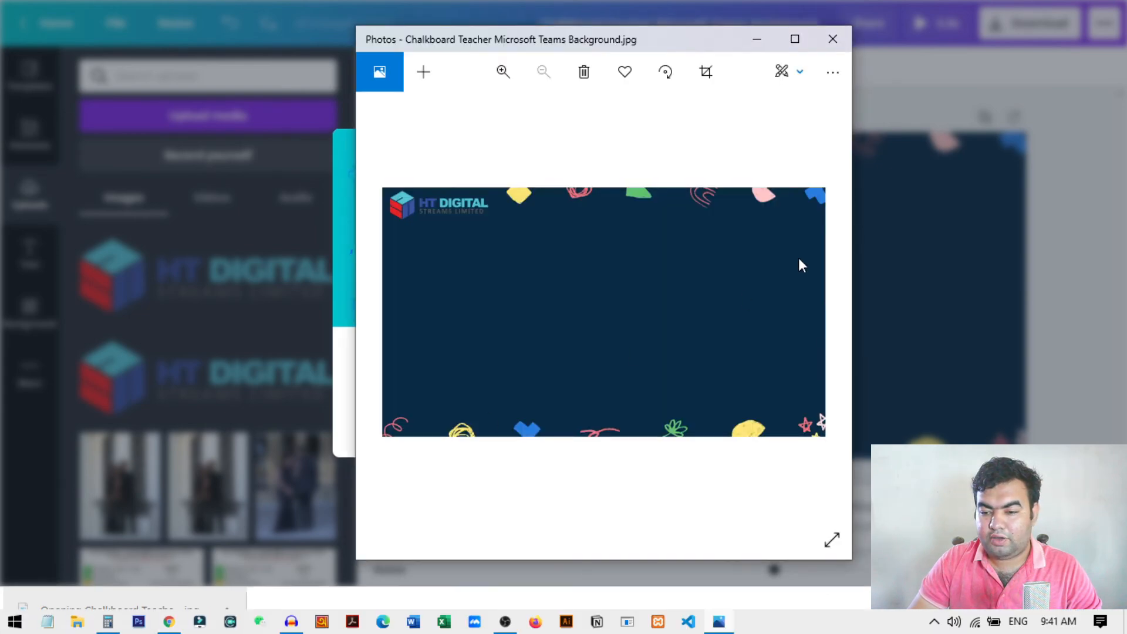
click(793, 39)
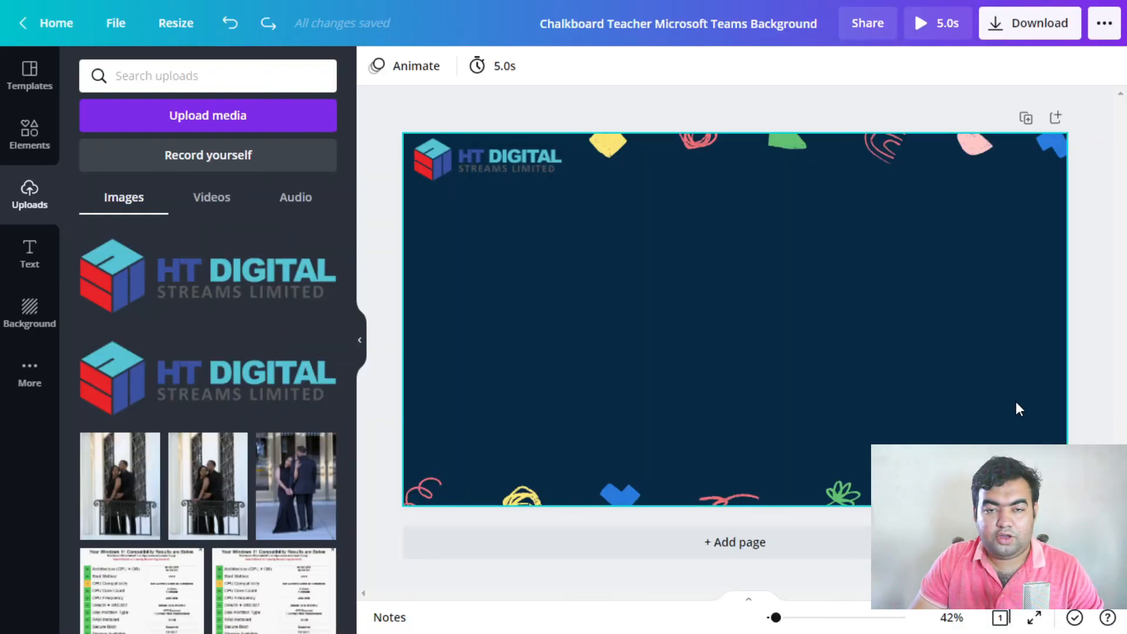
mouse_move(965, 404)
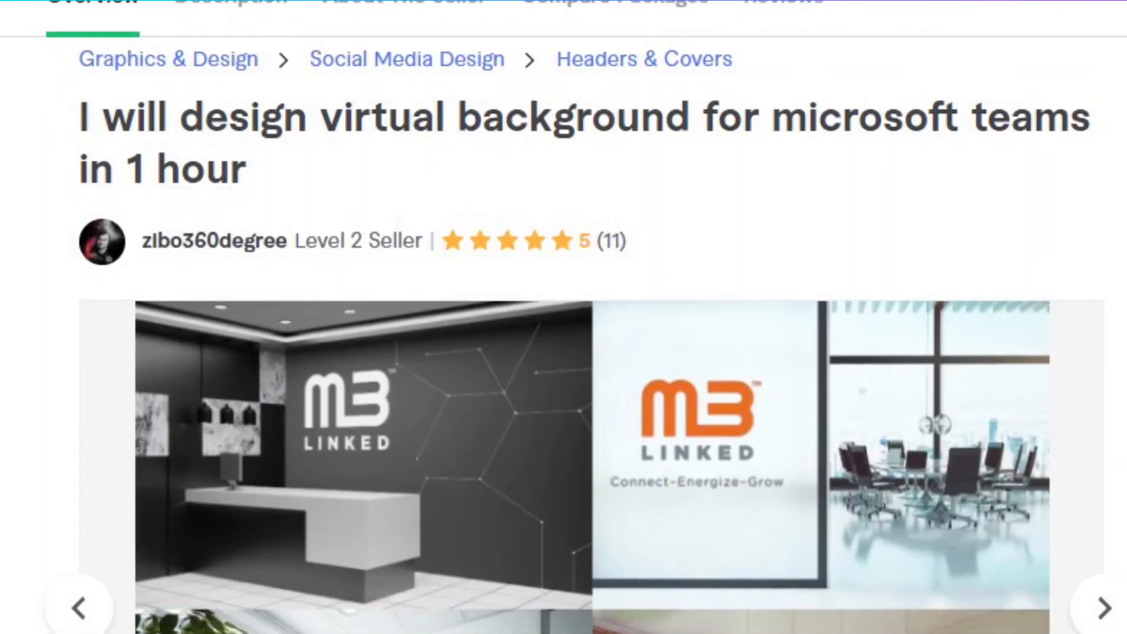
Scroll through the Fiverr gig's sample office background images
scroll(down, 3)
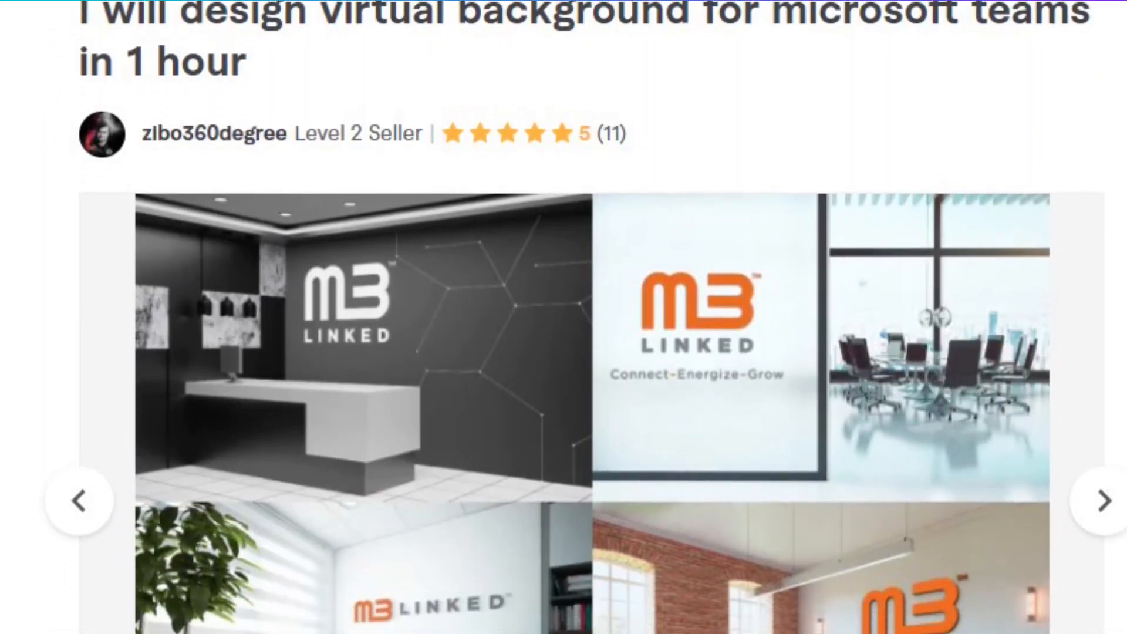
scroll(down, 3)
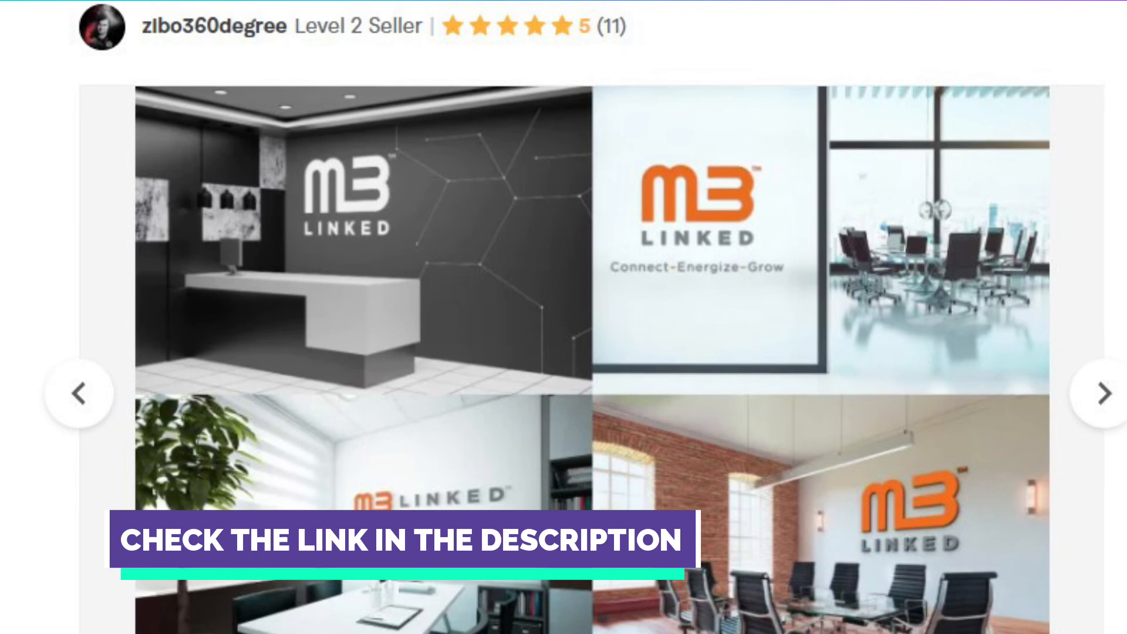
scroll(down, 3)
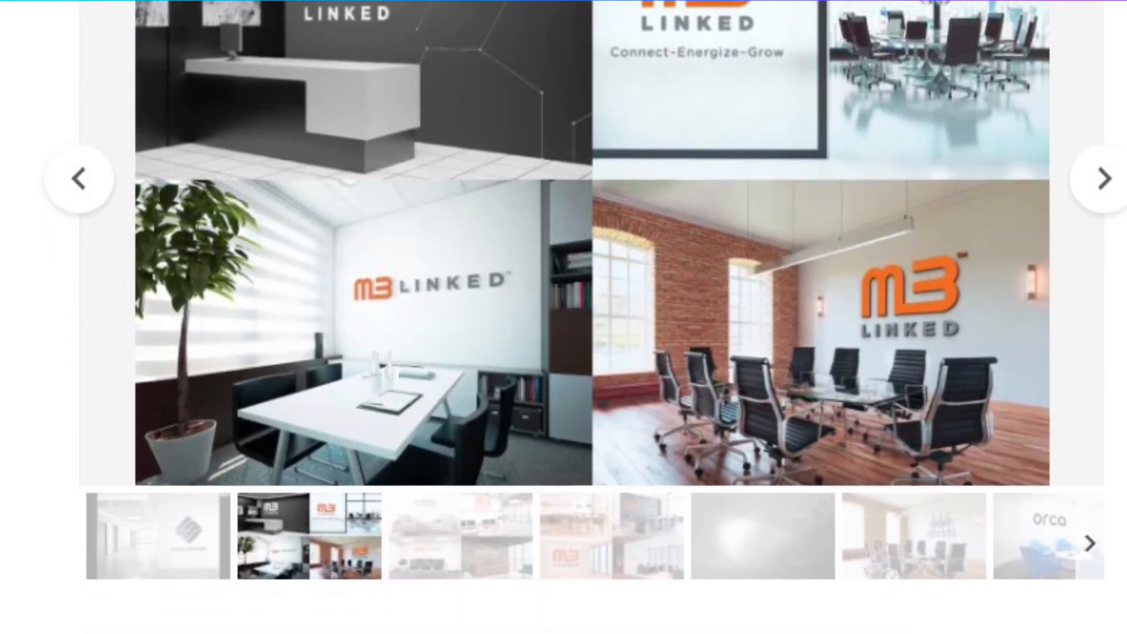